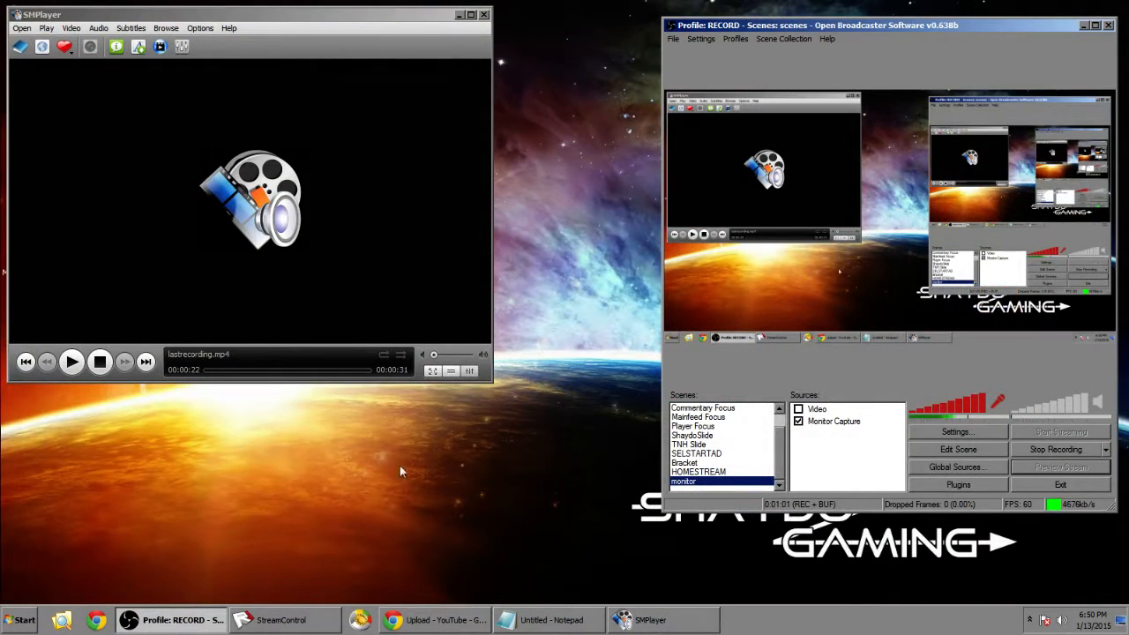
mouse_move(383, 538)
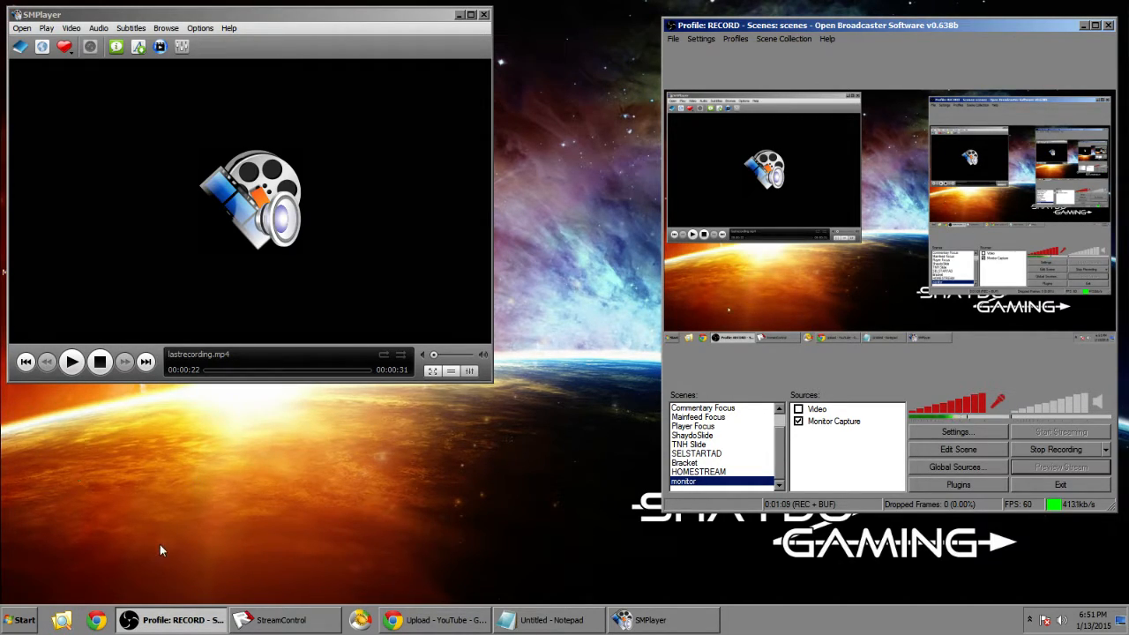
Browse from Computer to C:\Program Files (x86)\OBS and select the replays folder.
click(22, 619)
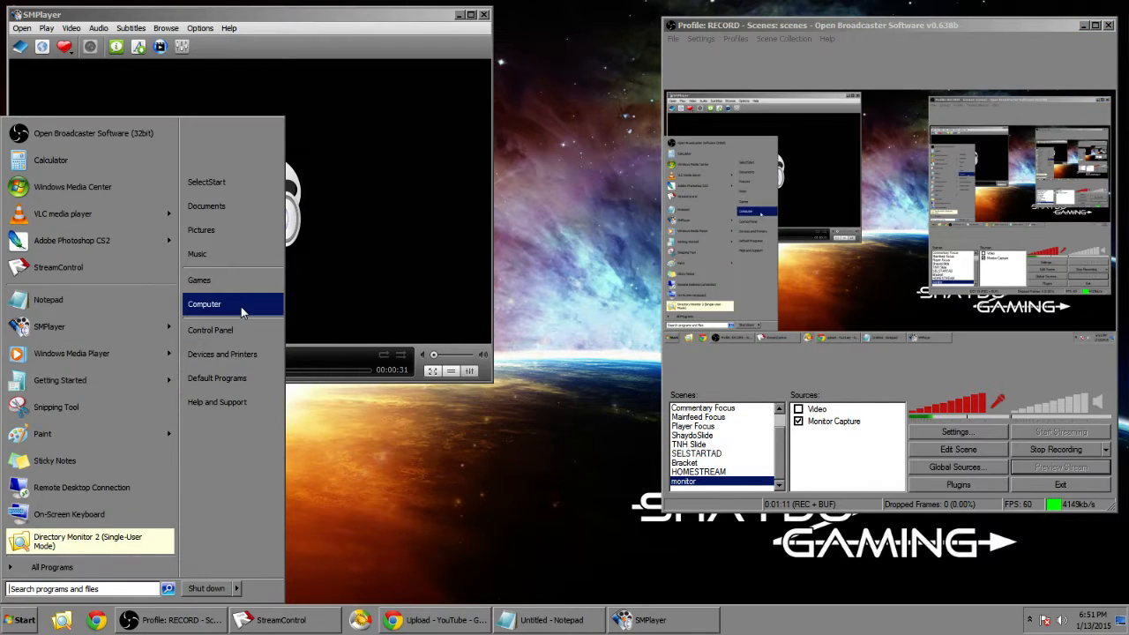
click(204, 303)
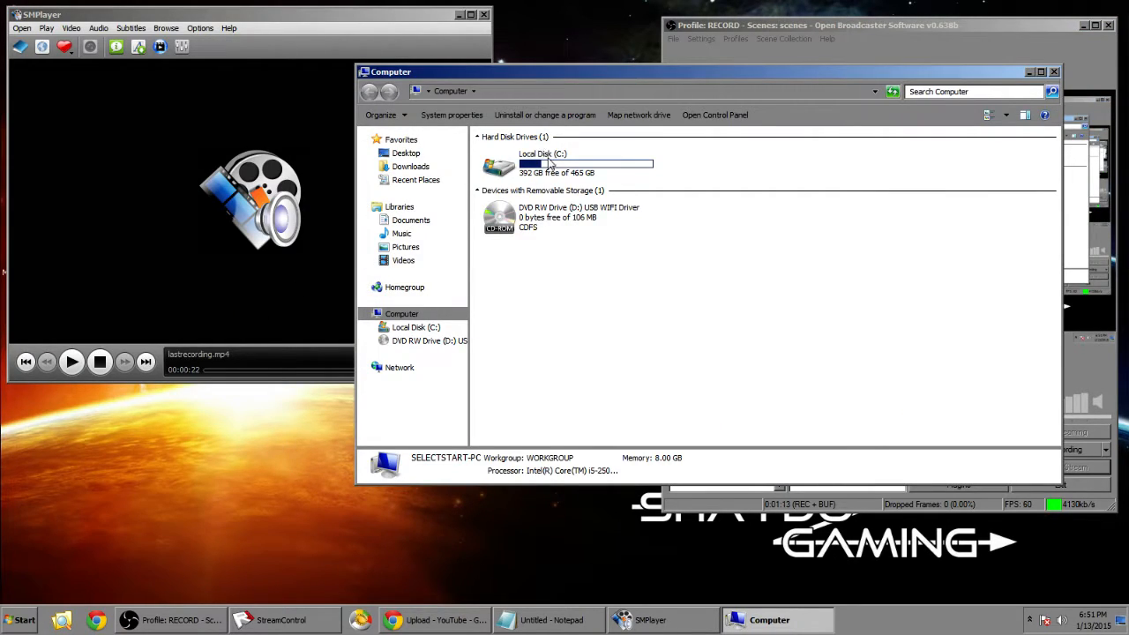
double_click(498, 164)
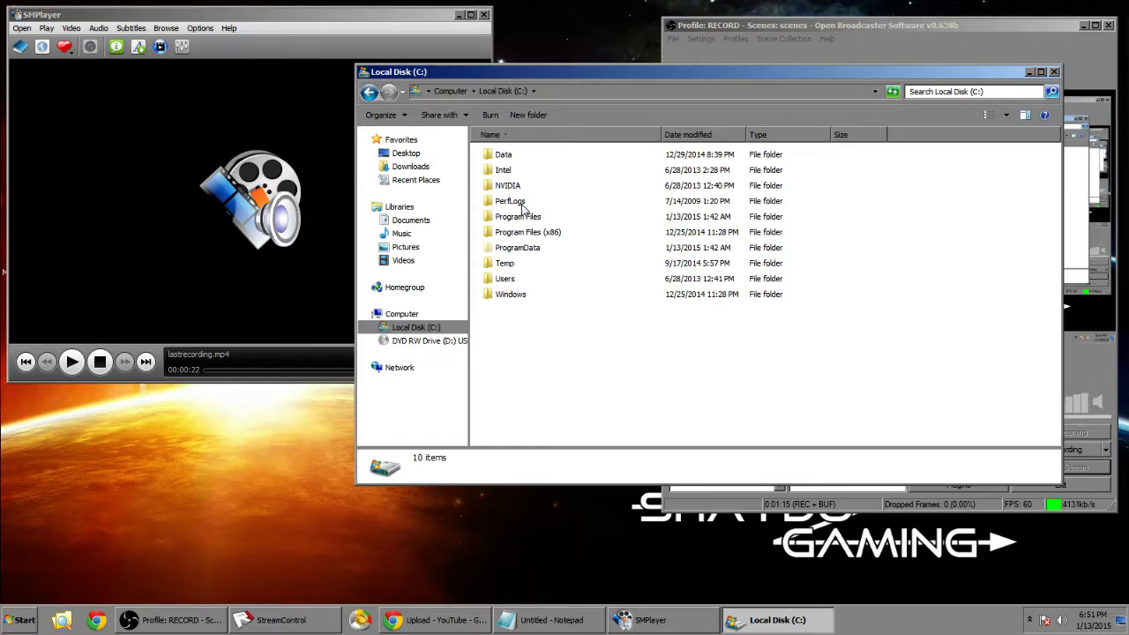
click(528, 232)
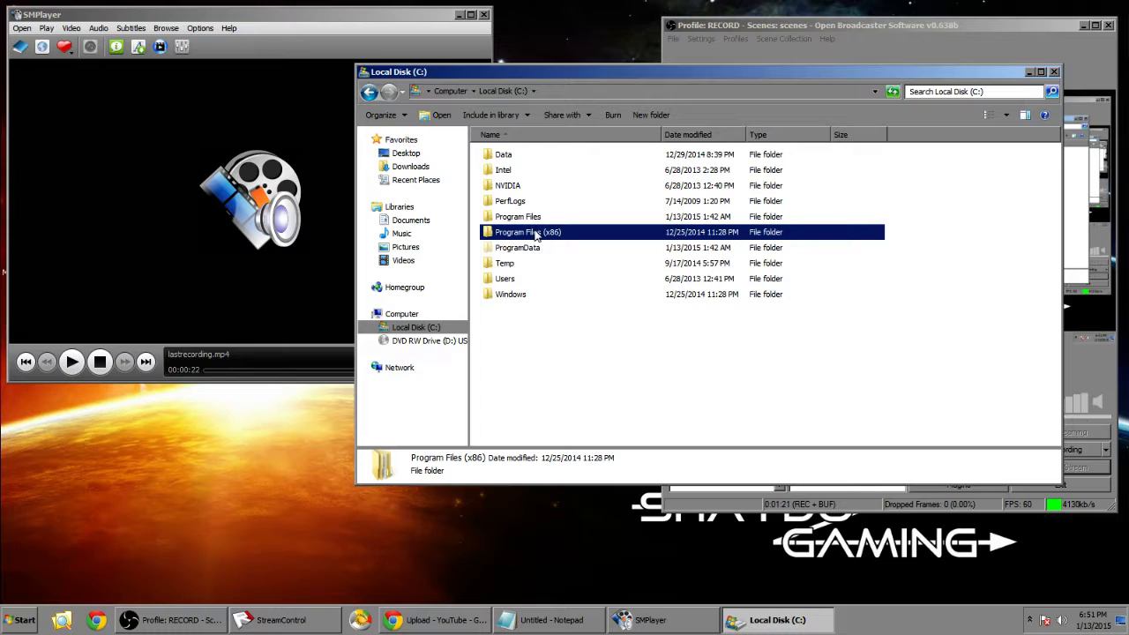
double_click(527, 231)
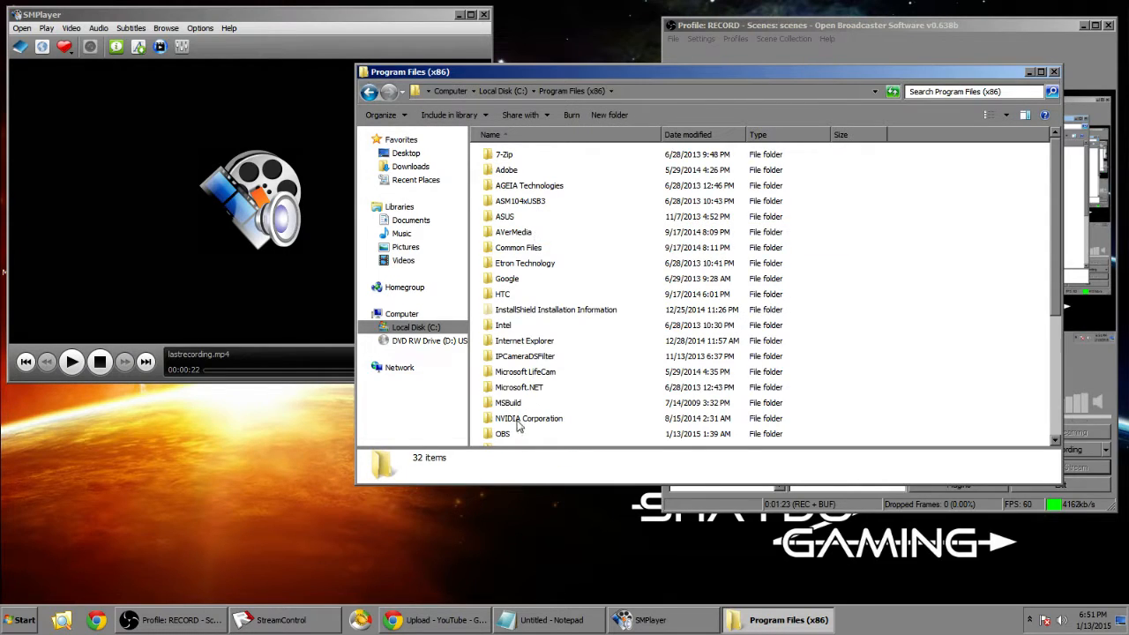
click(502, 433)
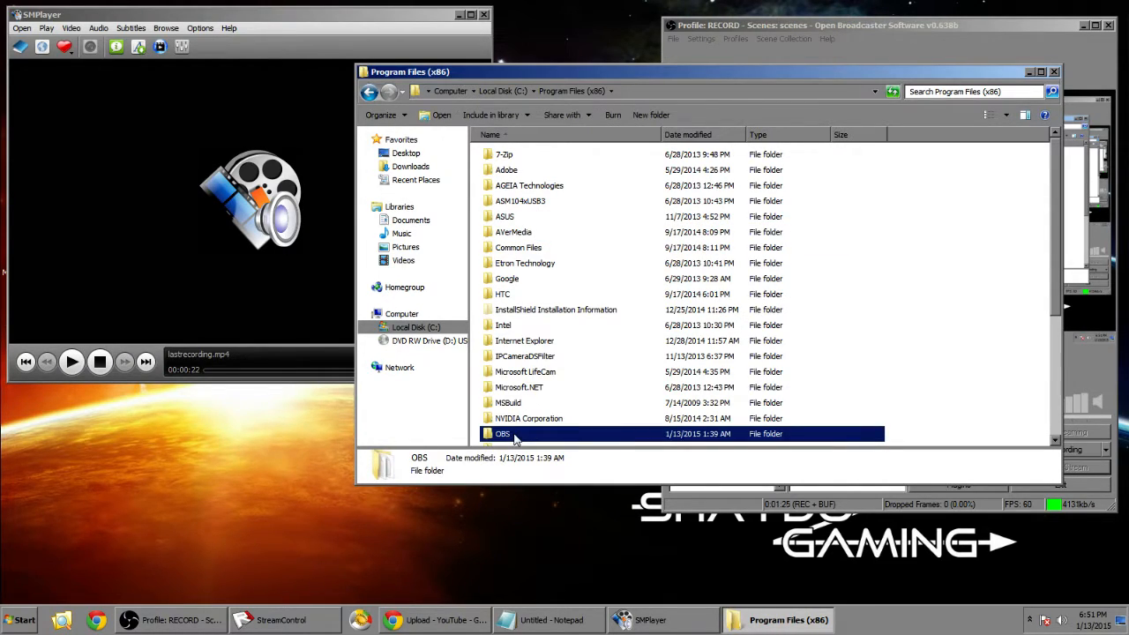
double_click(503, 433)
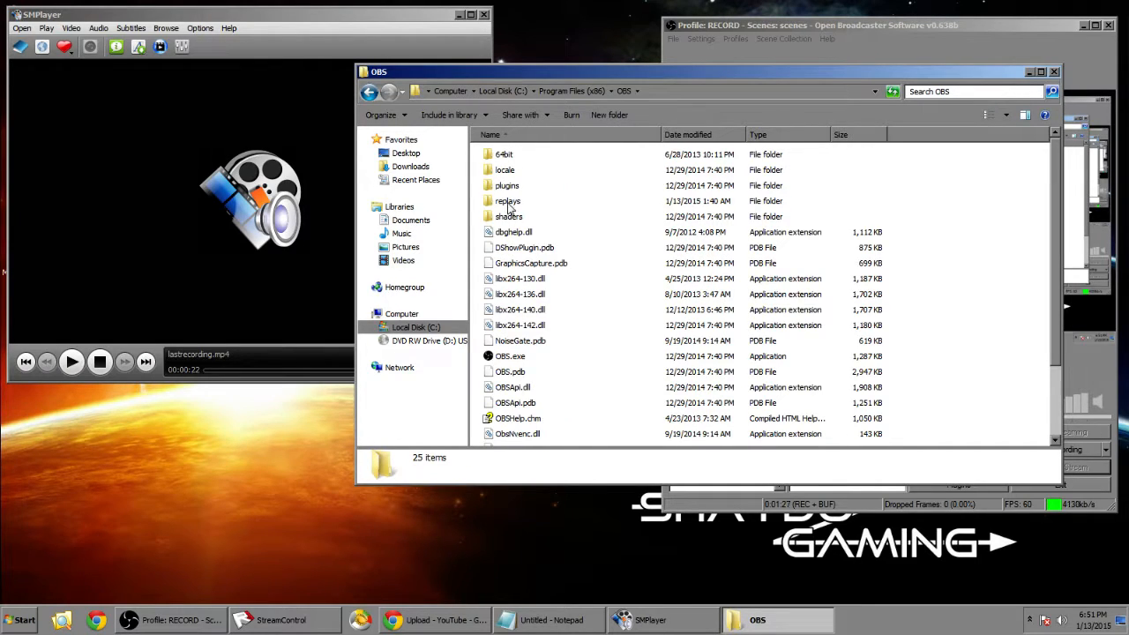
click(508, 200)
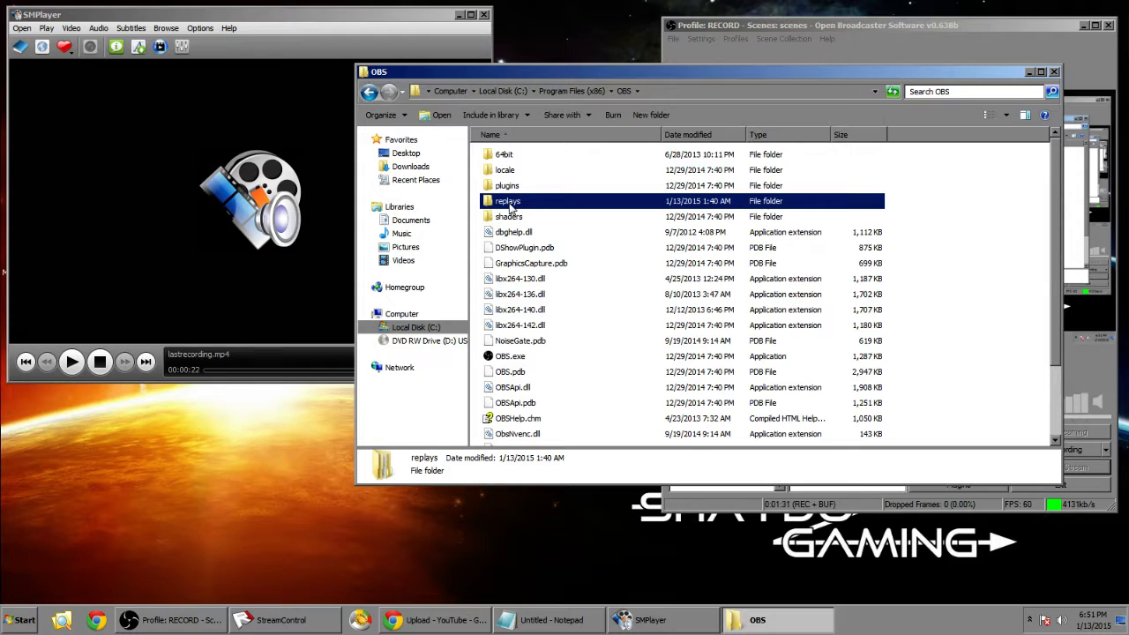
Inside replays, browse the 26 recordings in buffer, then return and select playback.
double_click(507, 200)
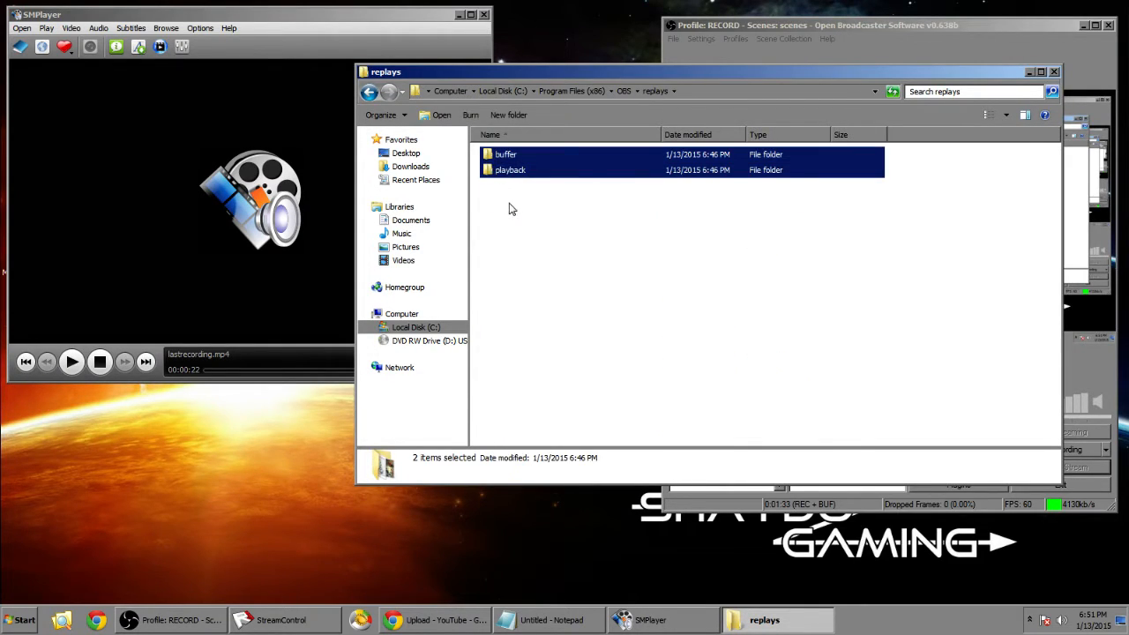
click(510, 170)
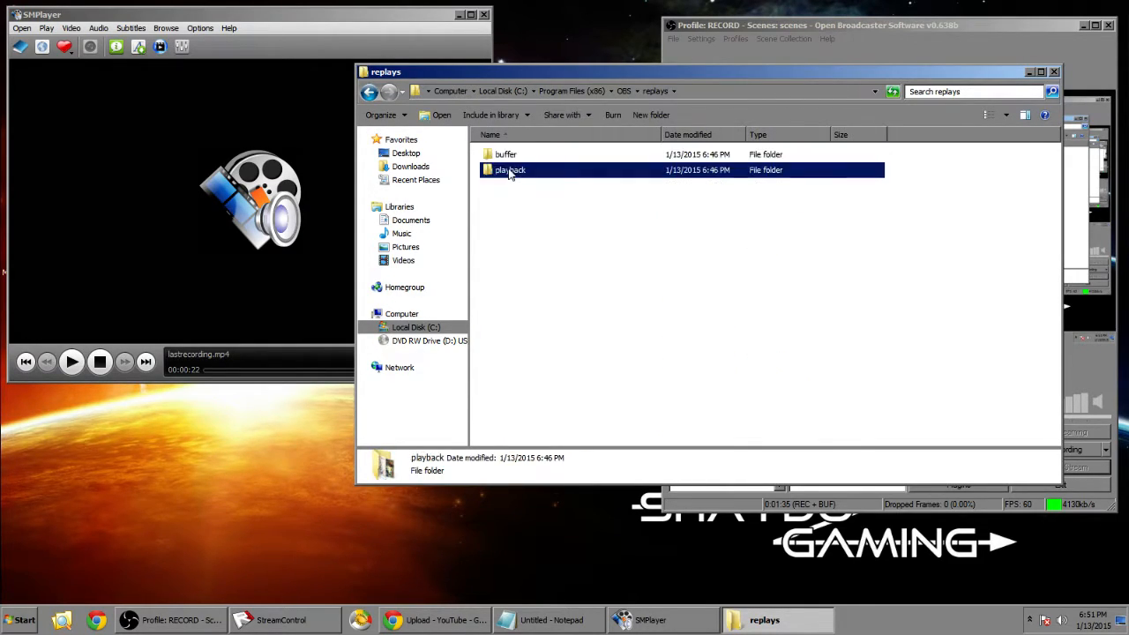
double_click(505, 154)
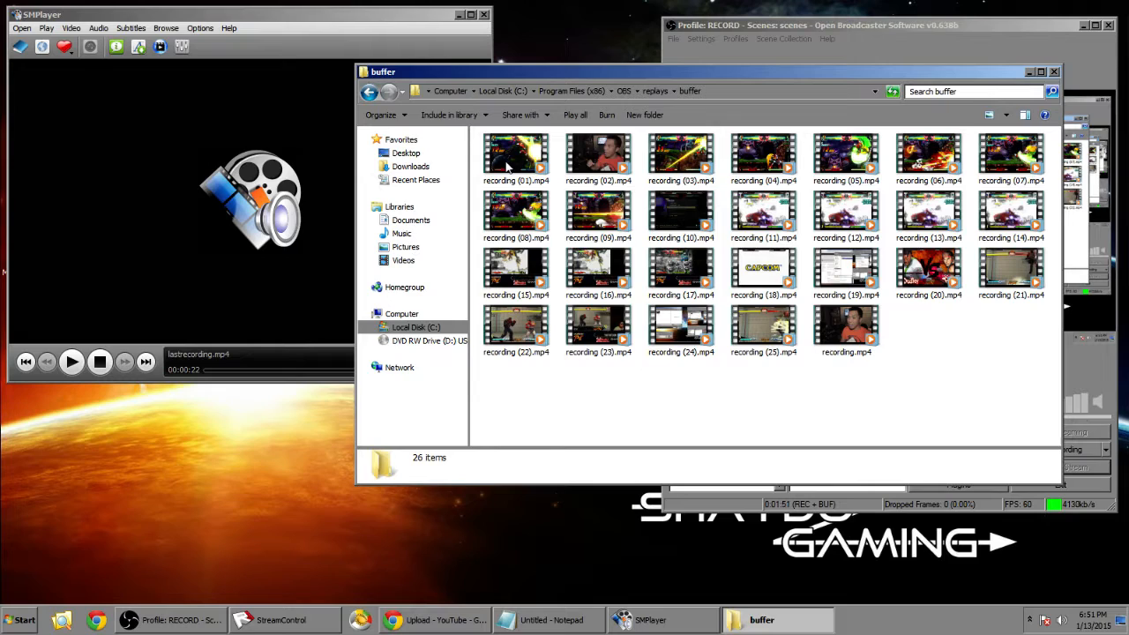
click(846, 328)
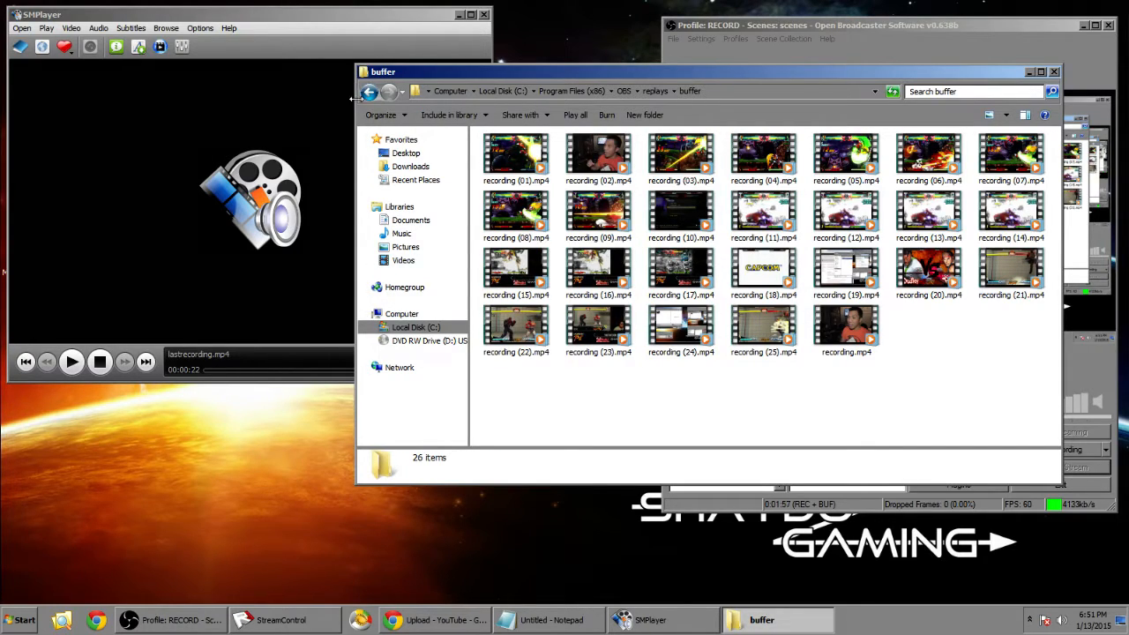
click(369, 91)
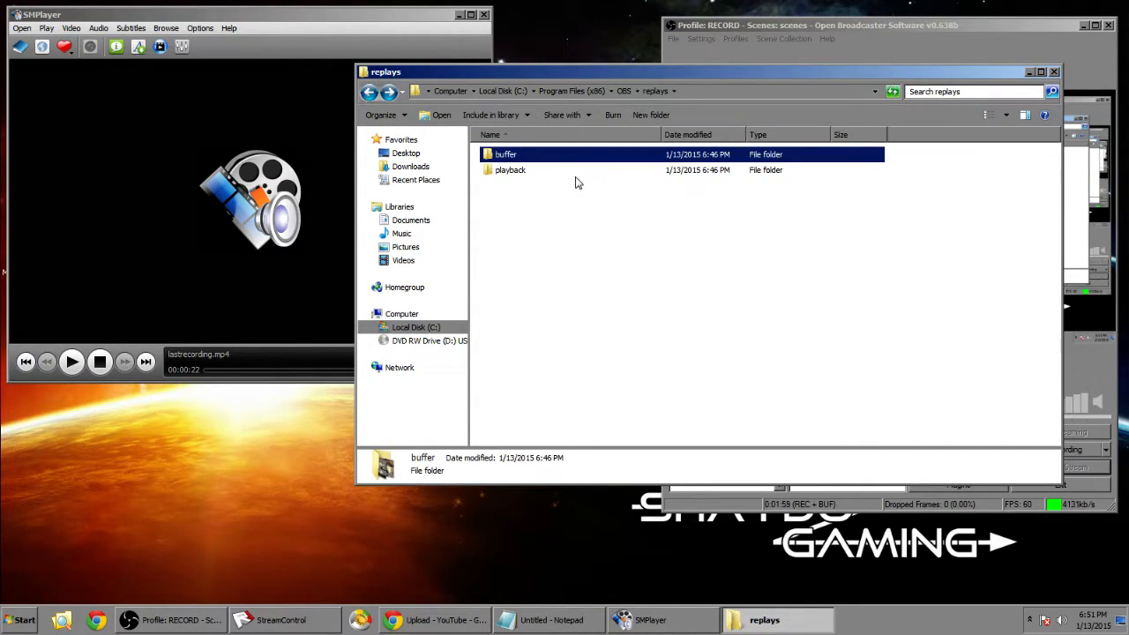
click(510, 169)
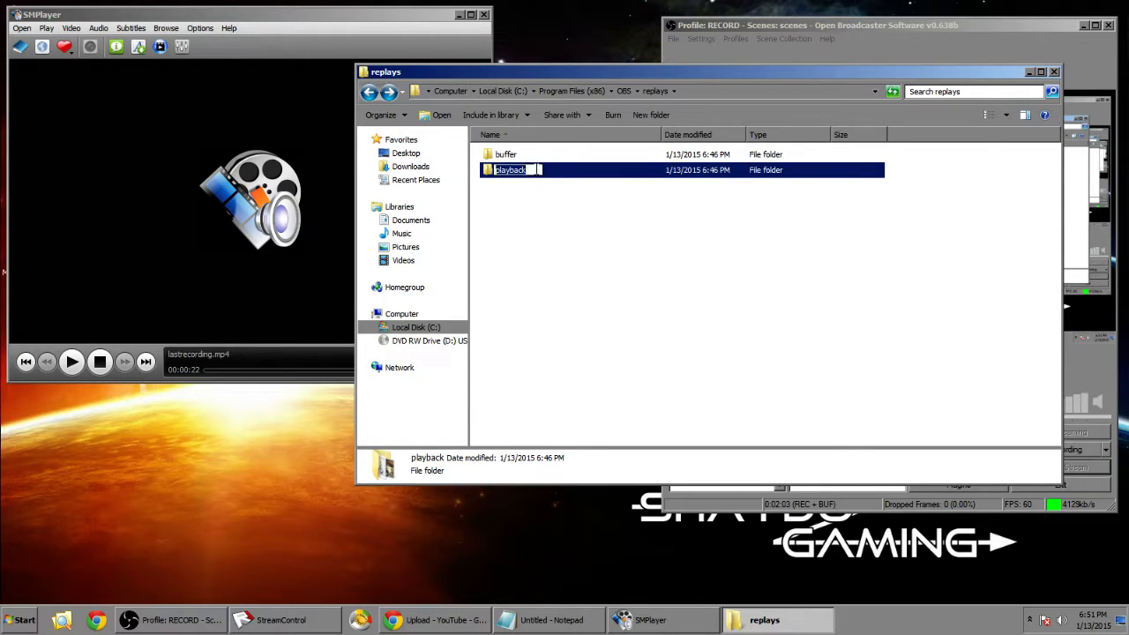
Open the playback folder holding update.bat and lastrecording.mp4.
double_click(510, 169)
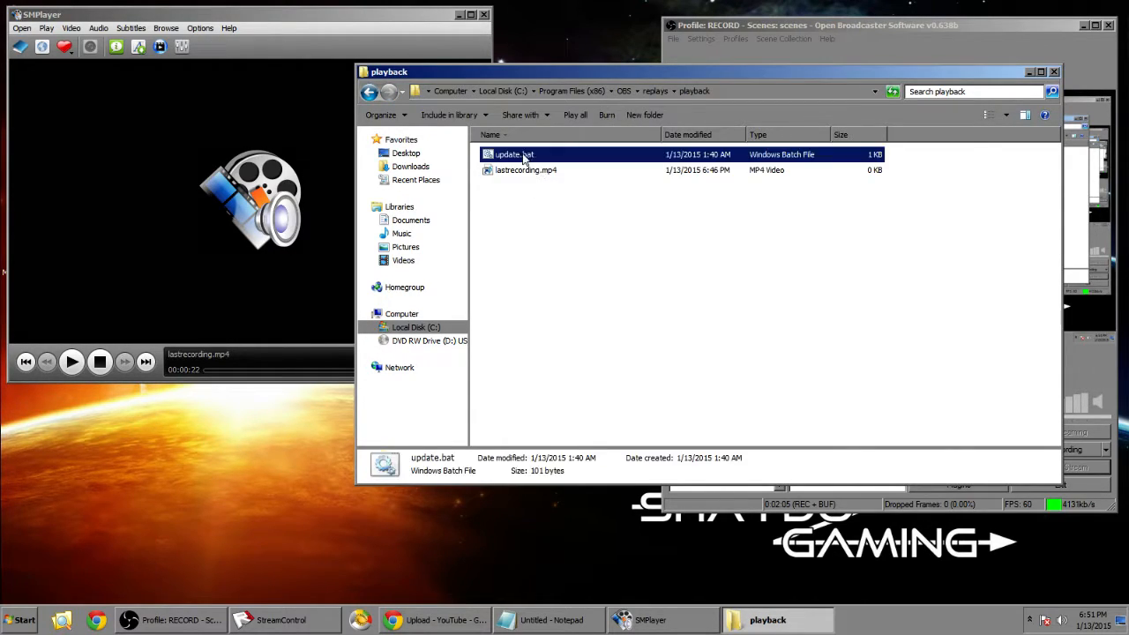
right_click(529, 209)
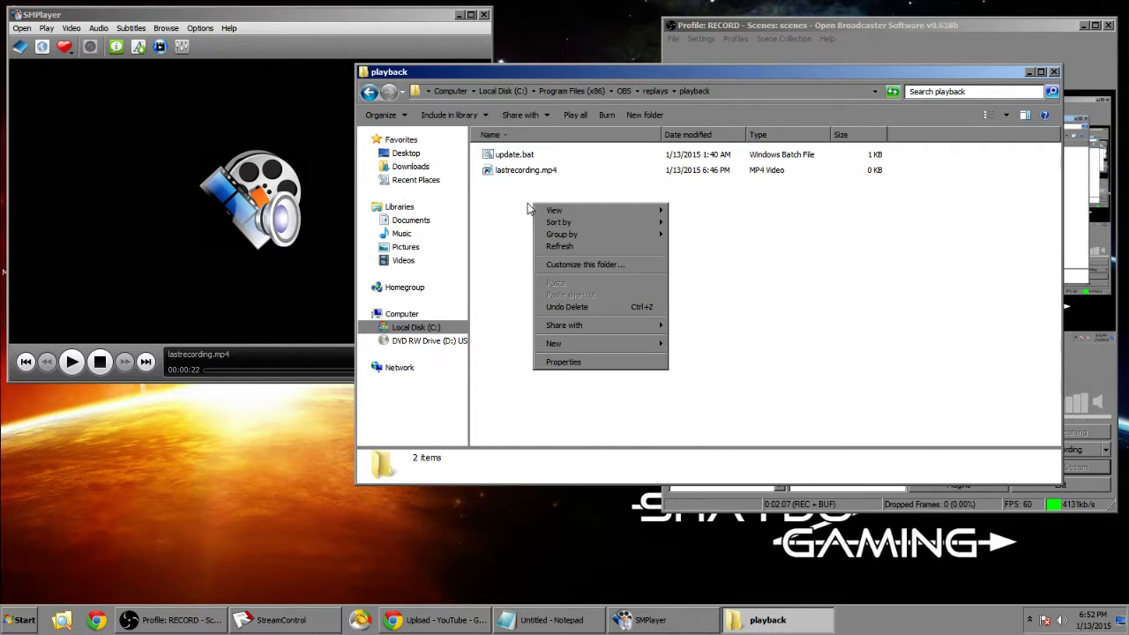
click(518, 165)
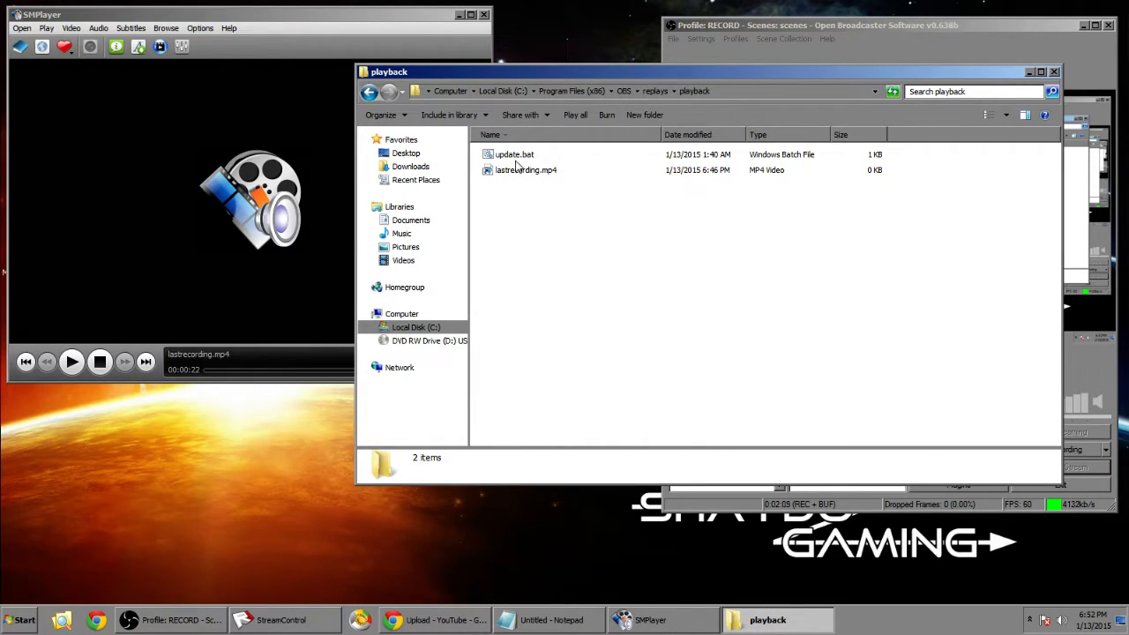
click(525, 169)
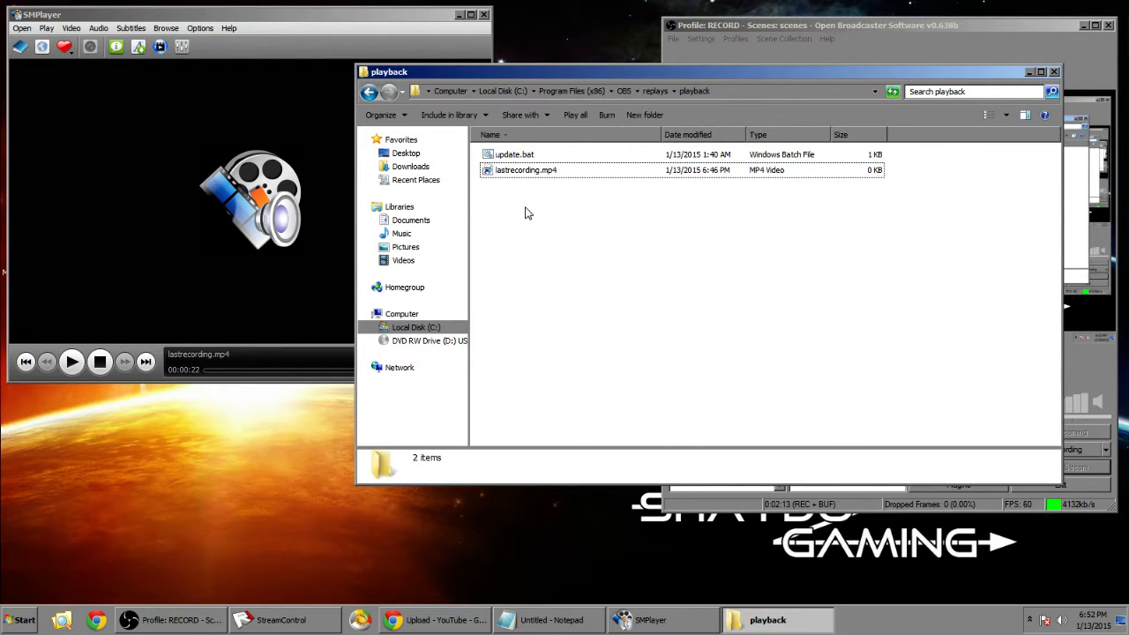
Turn off 'Hide extensions for known file types' in Folder Options.
click(445, 111)
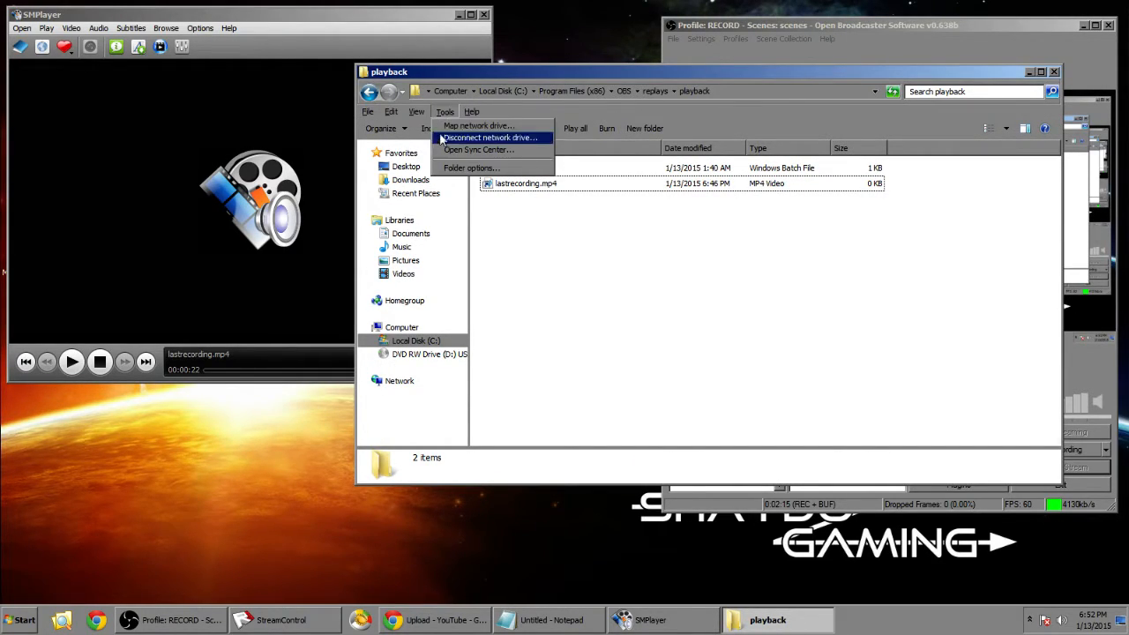
click(470, 168)
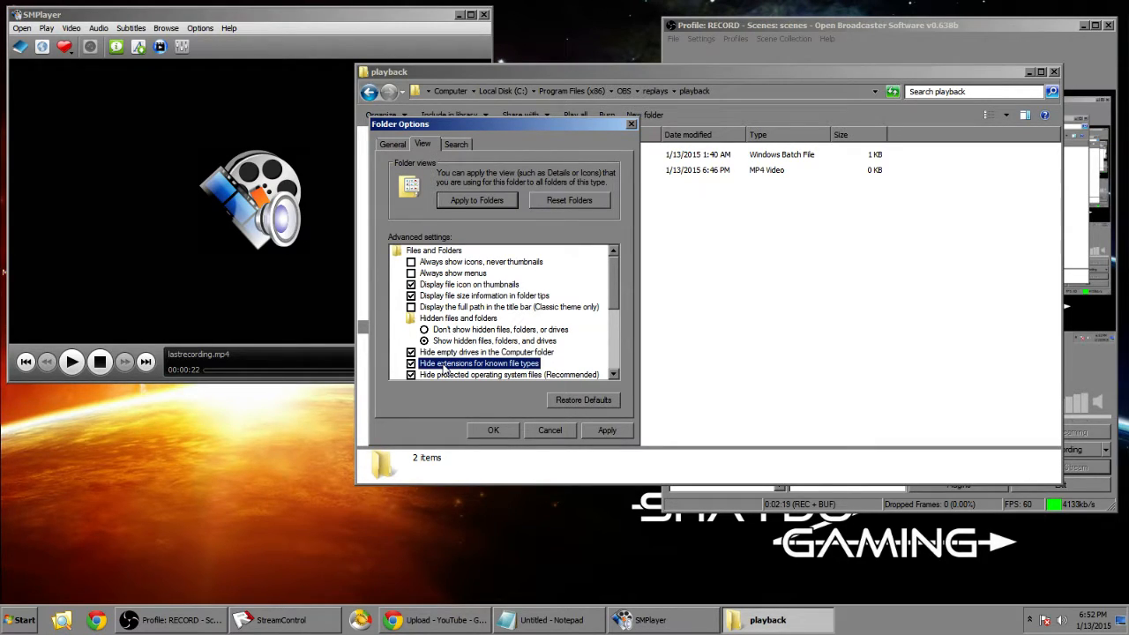
click(410, 363)
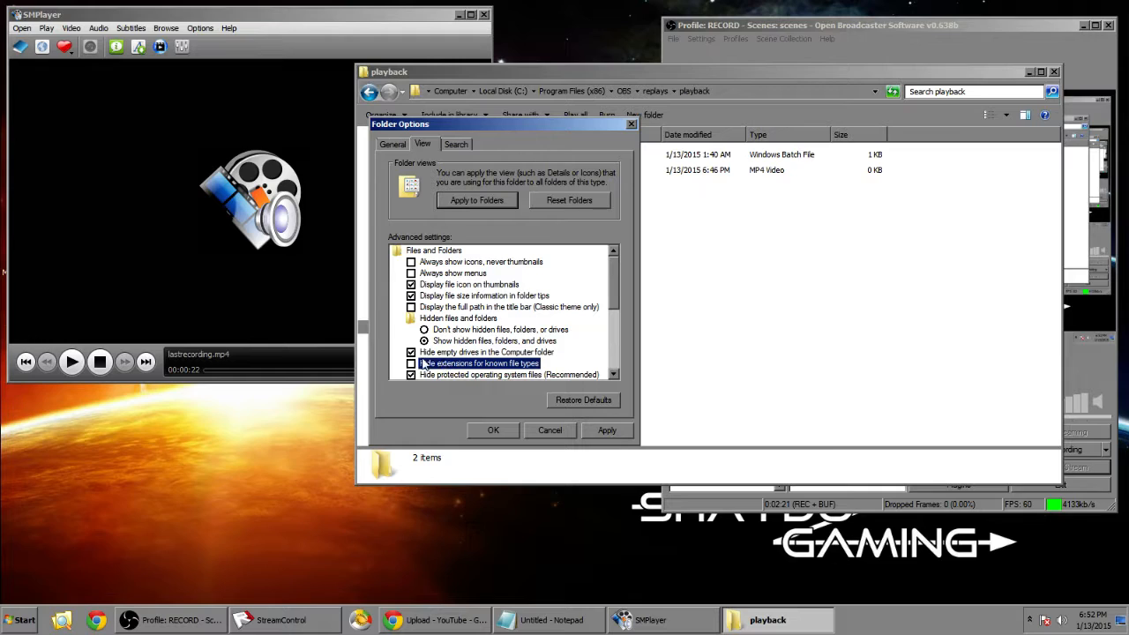
click(493, 431)
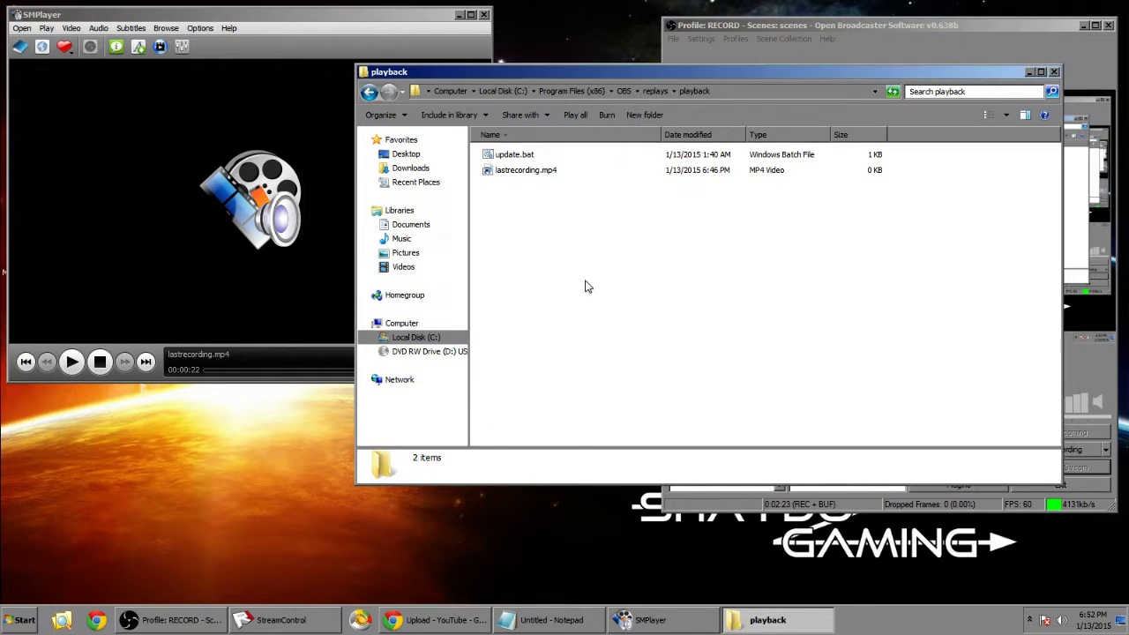
right_click(586, 286)
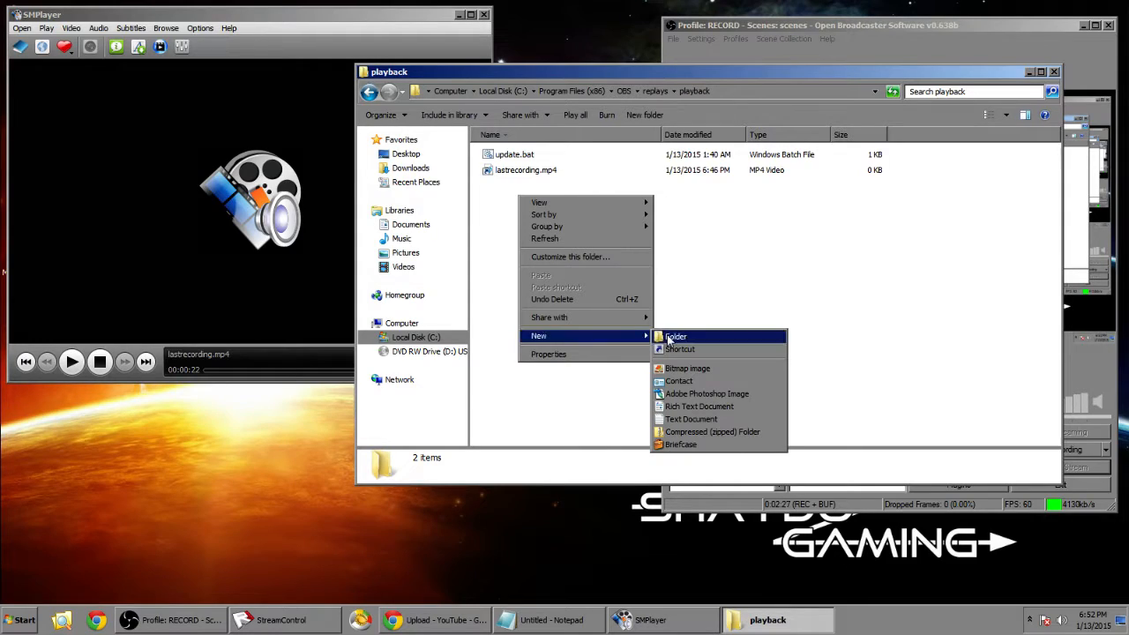
click(691, 419)
text(replay.bat)
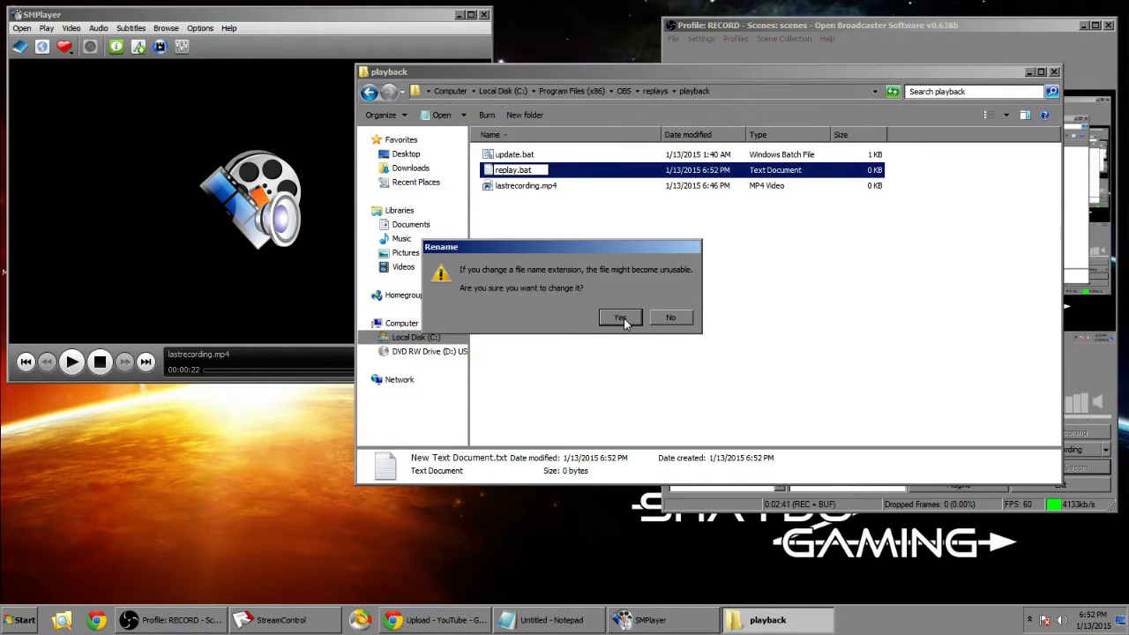
click(618, 317)
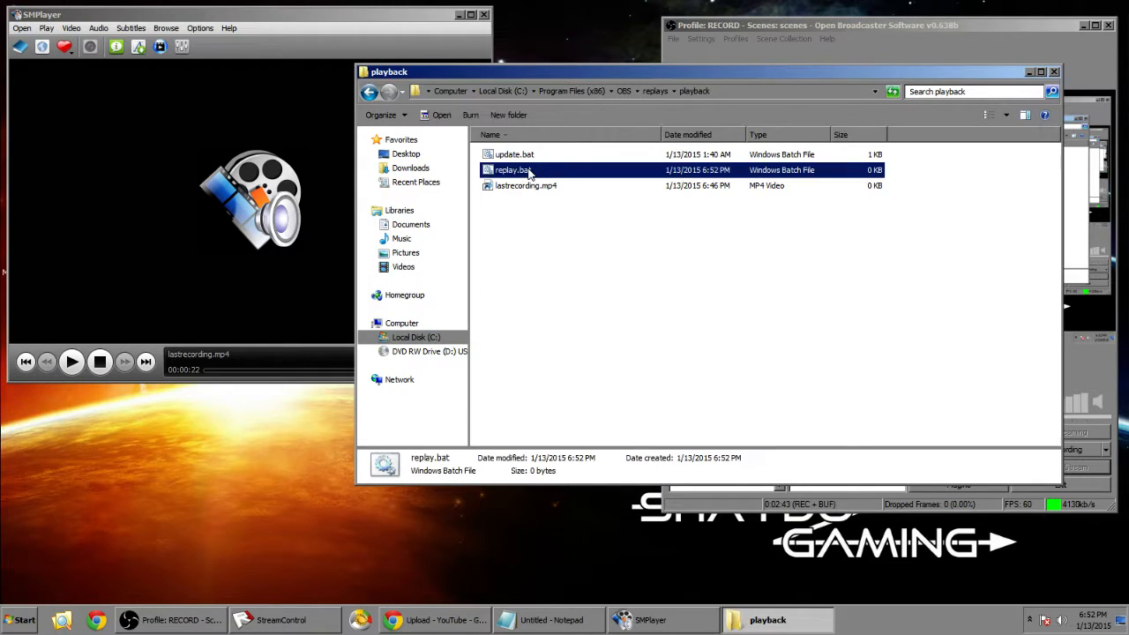
key(Delete)
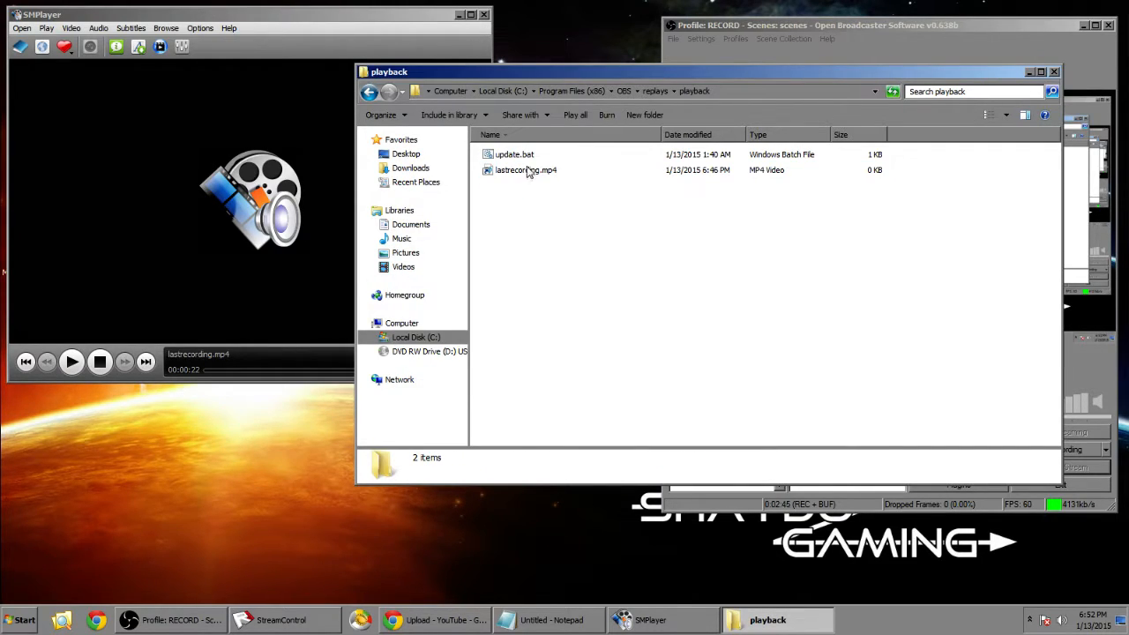
View update.bat in Notepad, return Explorer to replays, and minimize the window.
right_click(514, 153)
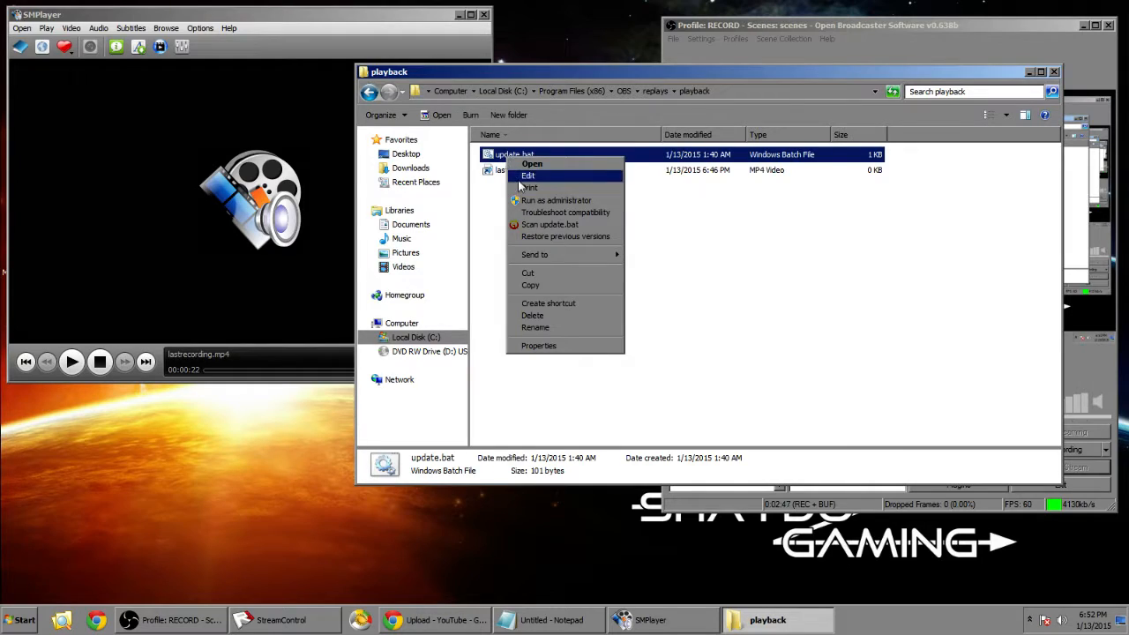
click(527, 175)
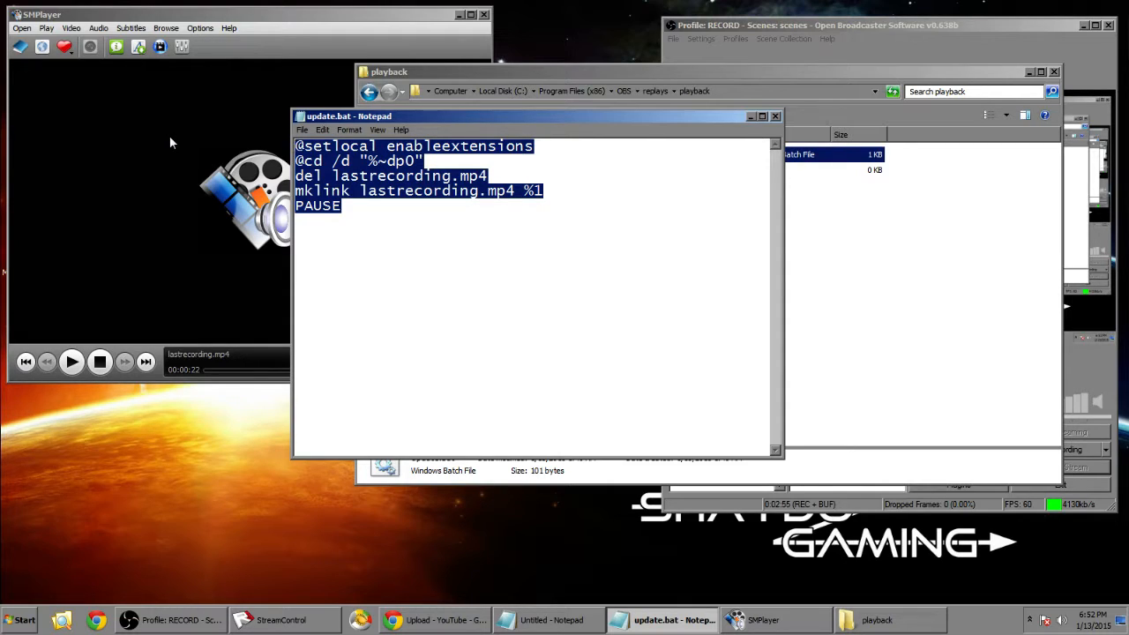
mouse_move(198, 109)
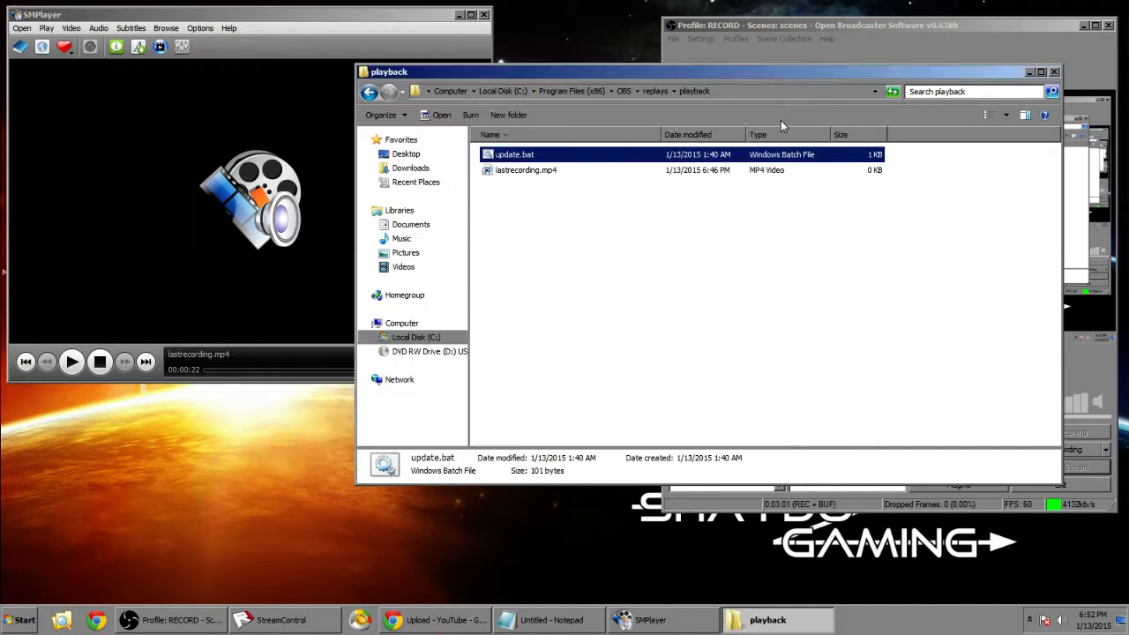
click(368, 91)
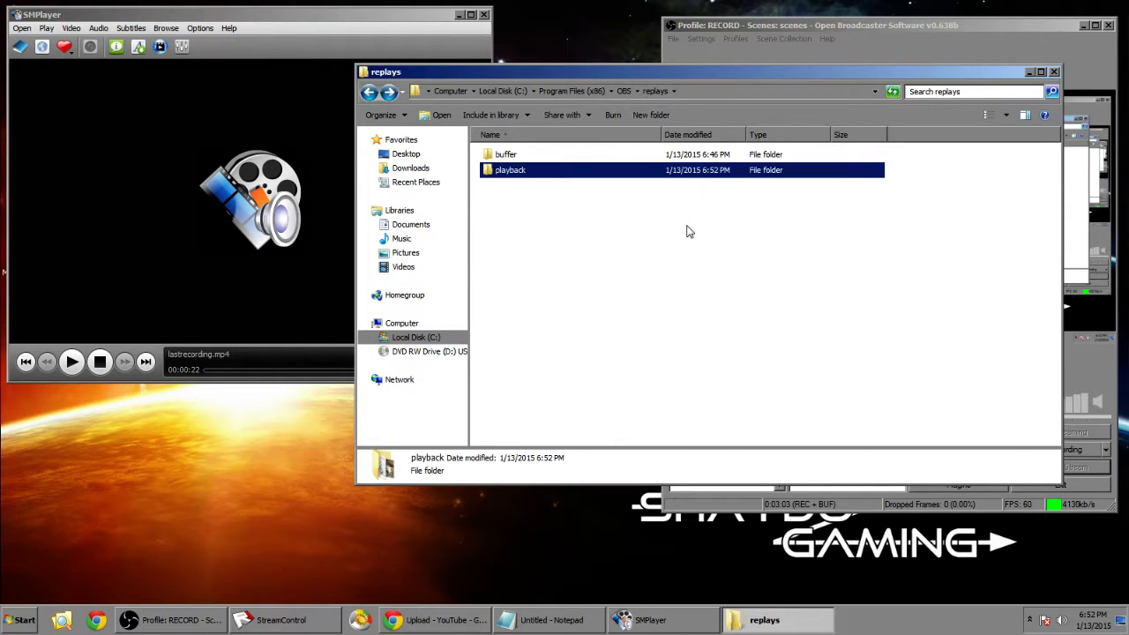
click(811, 25)
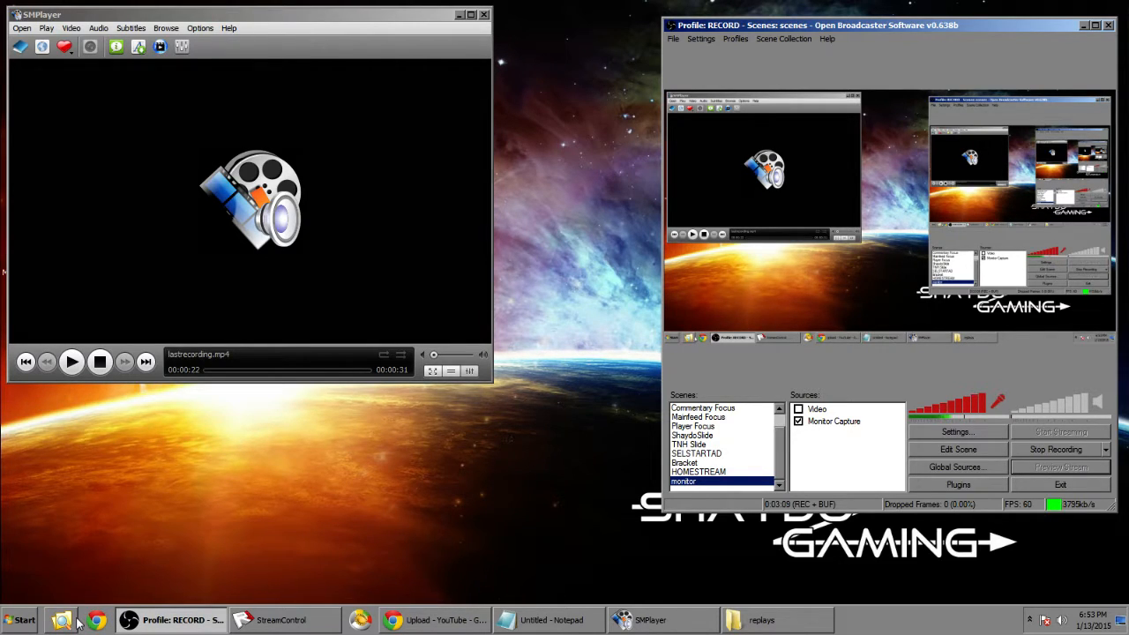
Add the OBS replays buffer folder as a monitored directory in Directory Monitor.
click(1029, 619)
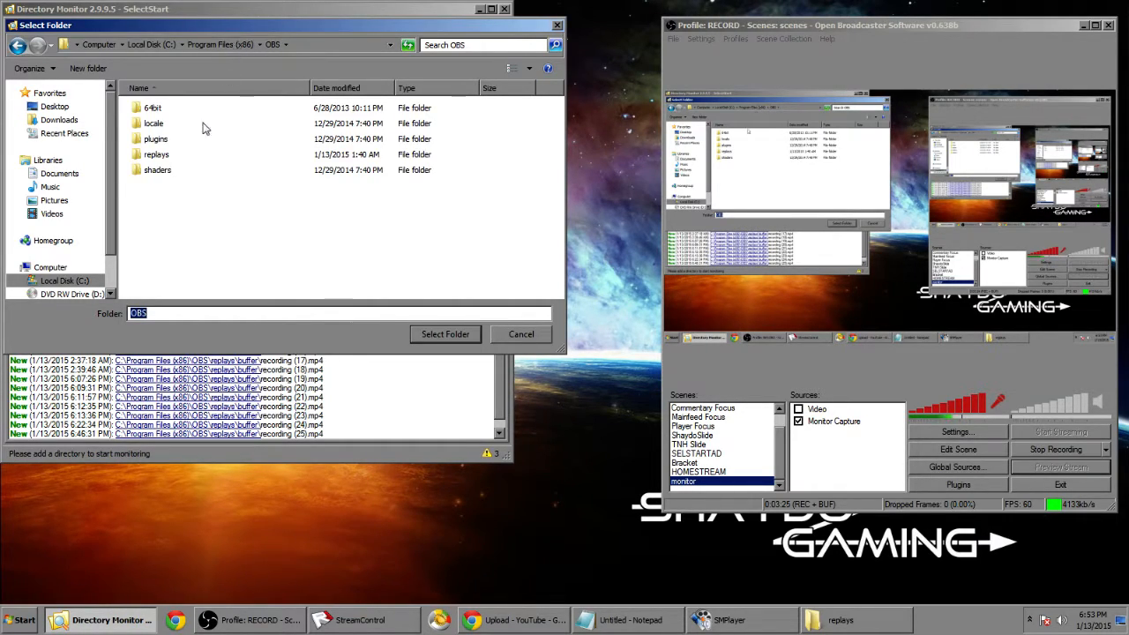
click(156, 154)
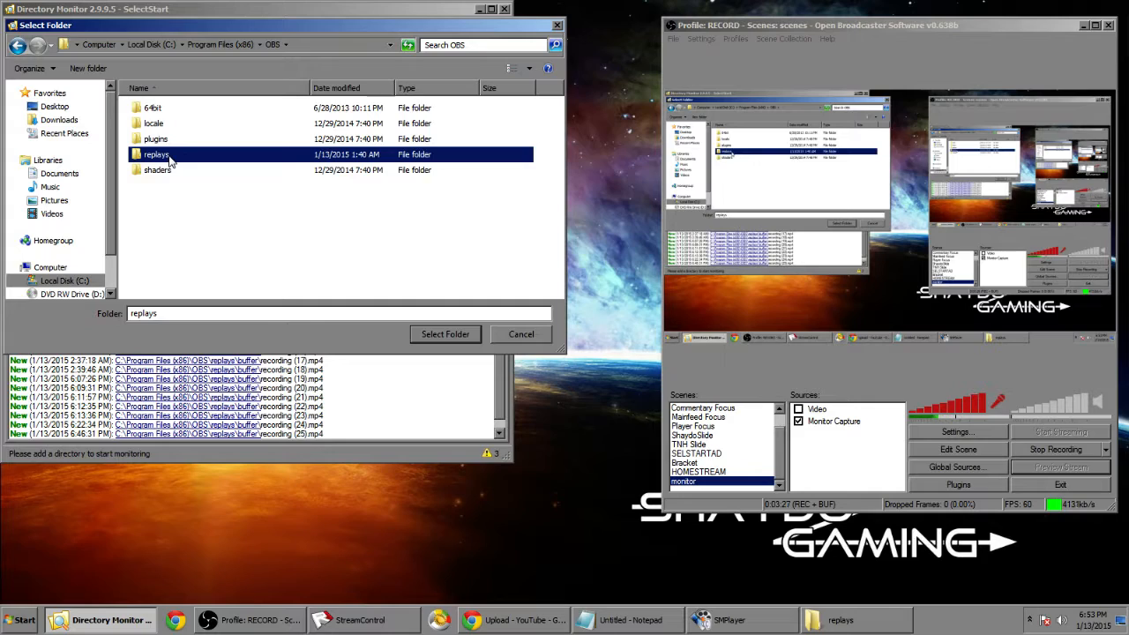
double_click(156, 154)
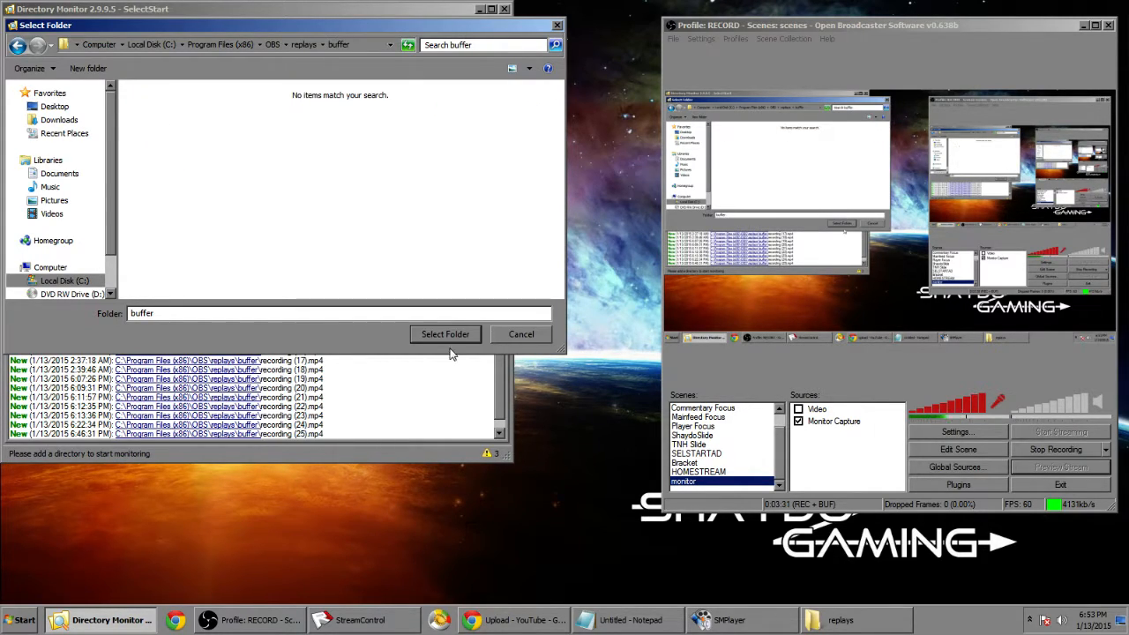
click(444, 333)
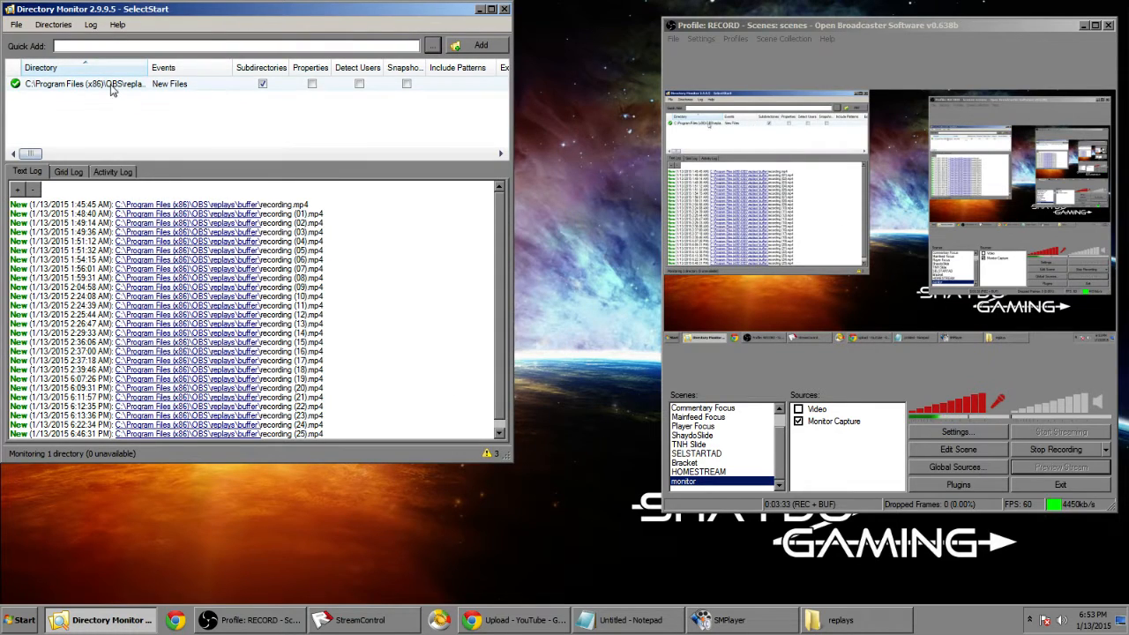
Edit the watched folder's settings and browse for the Execute program.
right_click(84, 83)
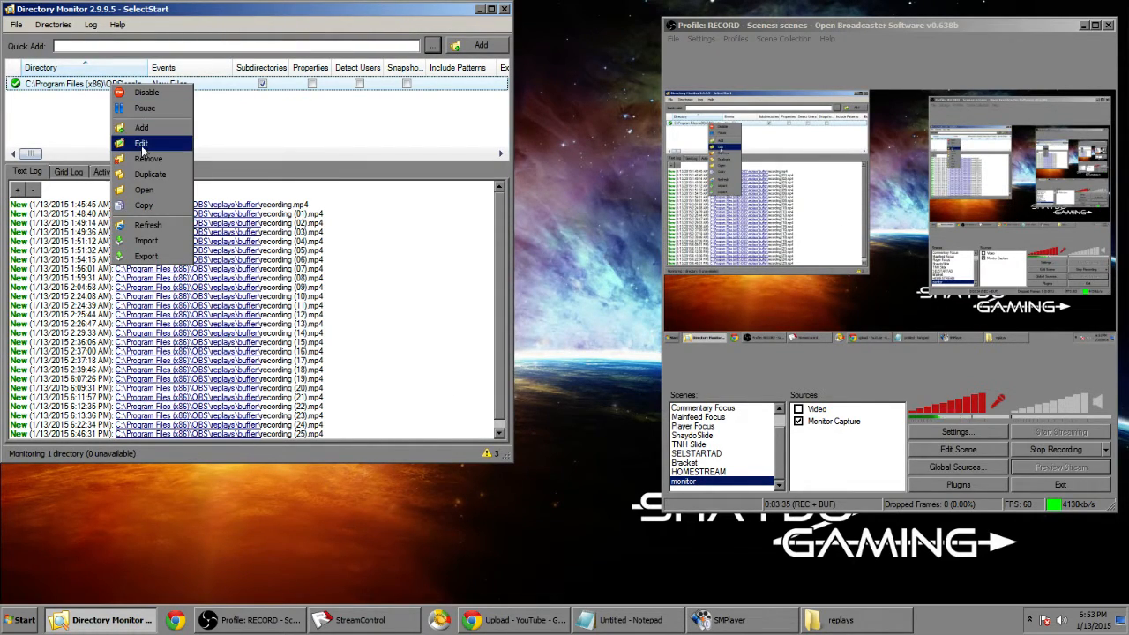
click(141, 143)
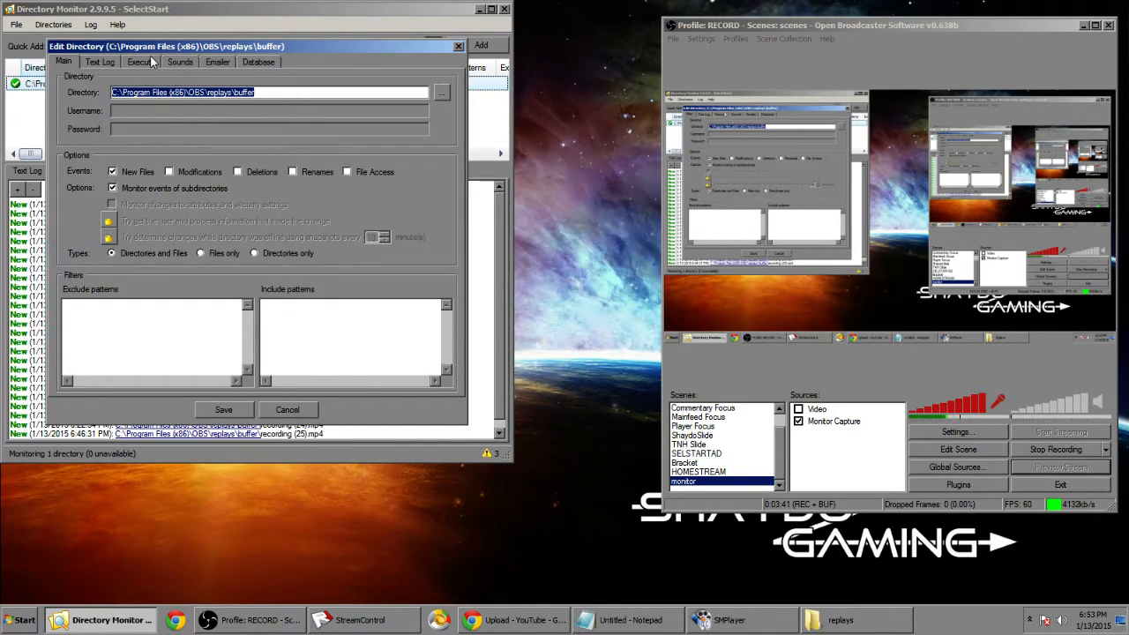
click(139, 62)
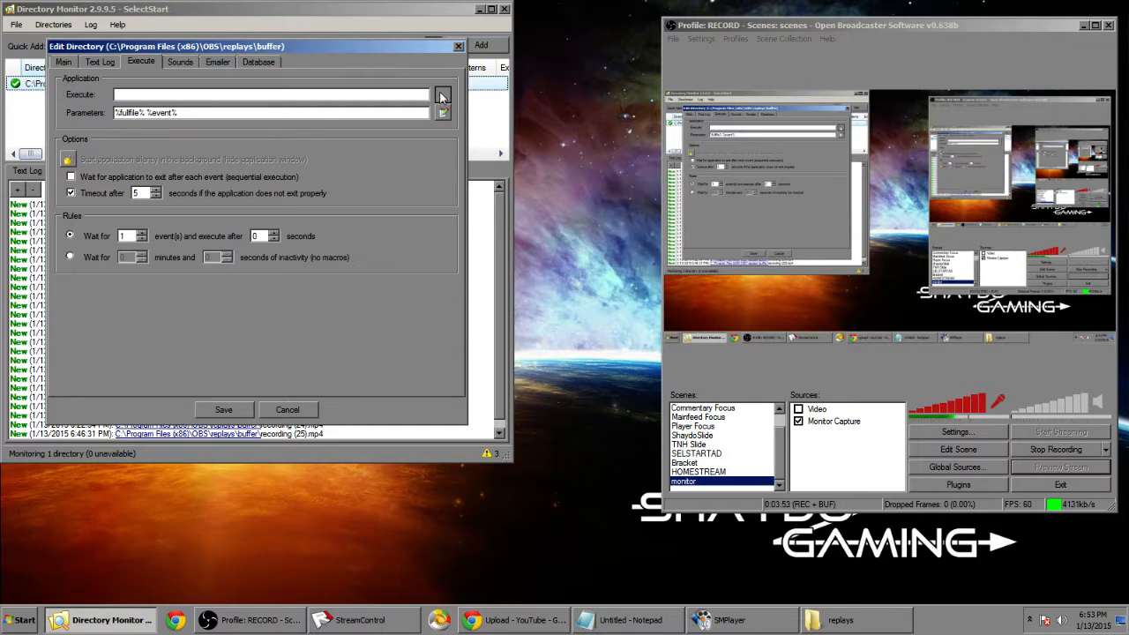
click(442, 94)
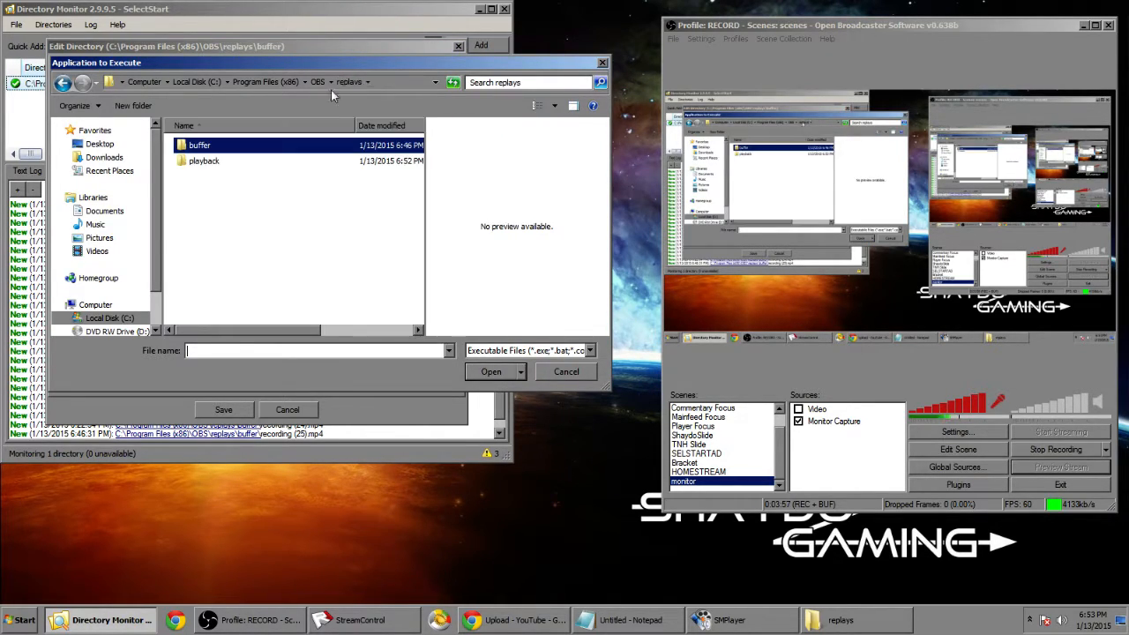
Choose playback\update.bat as the program to execute and save the directory settings.
double_click(204, 161)
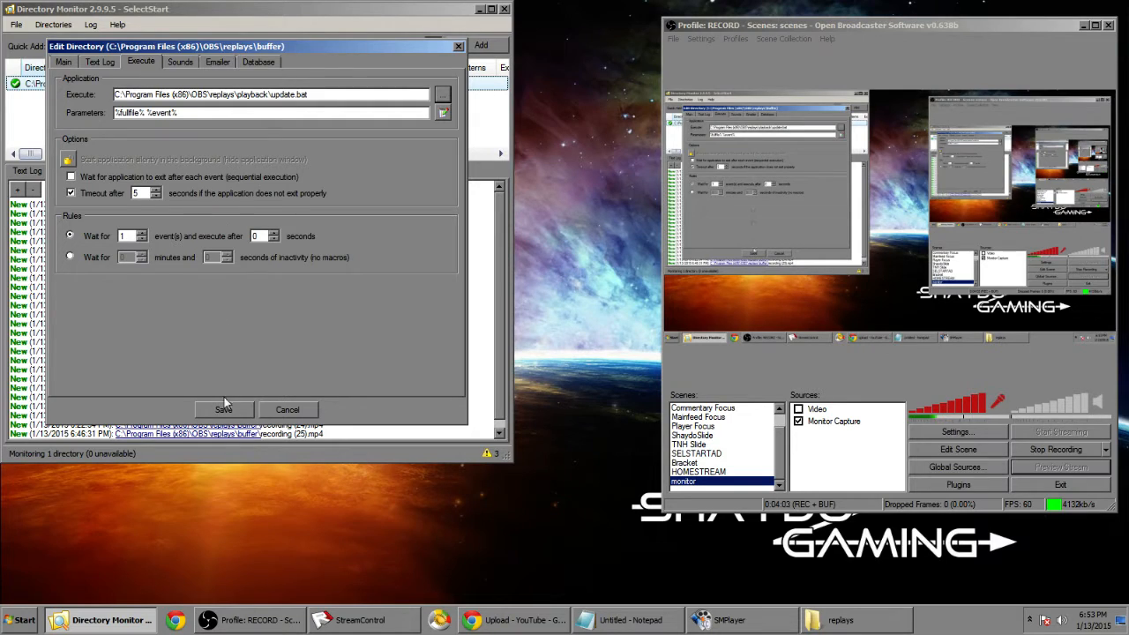
click(287, 409)
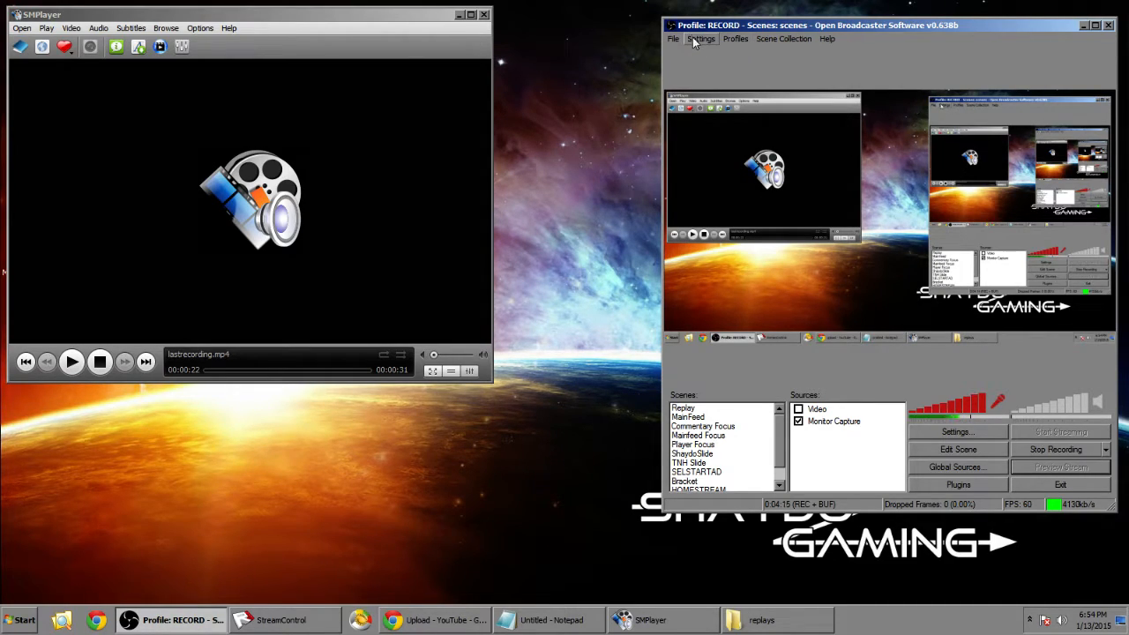
Check the 30-second replay buffer's recording.mp4 save path in OBS Broadcast Settings.
click(701, 39)
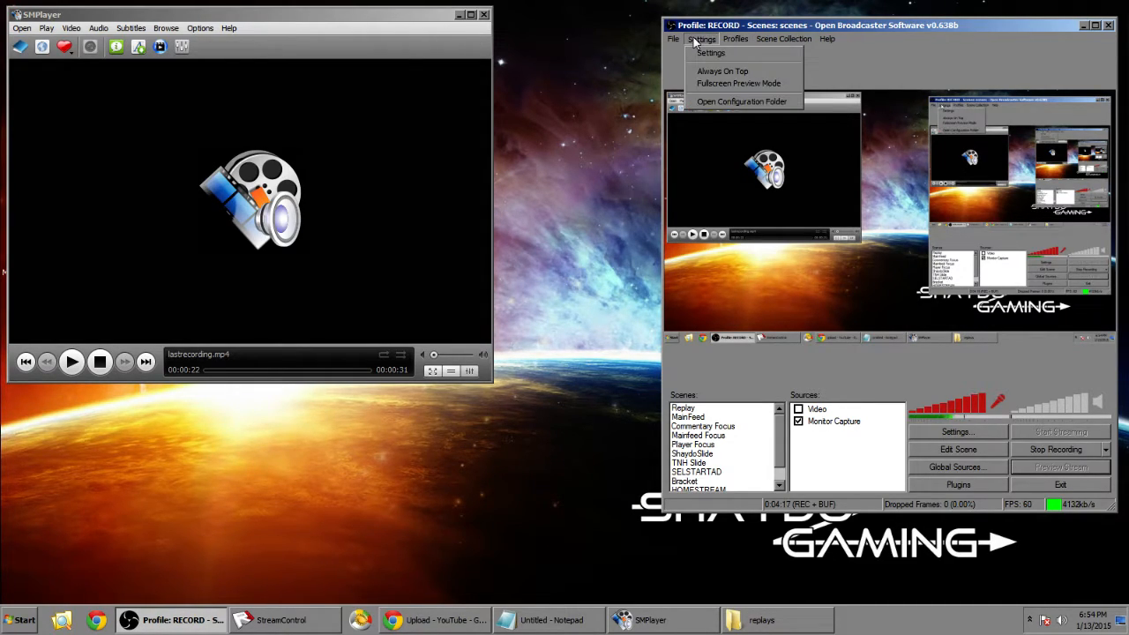
click(710, 52)
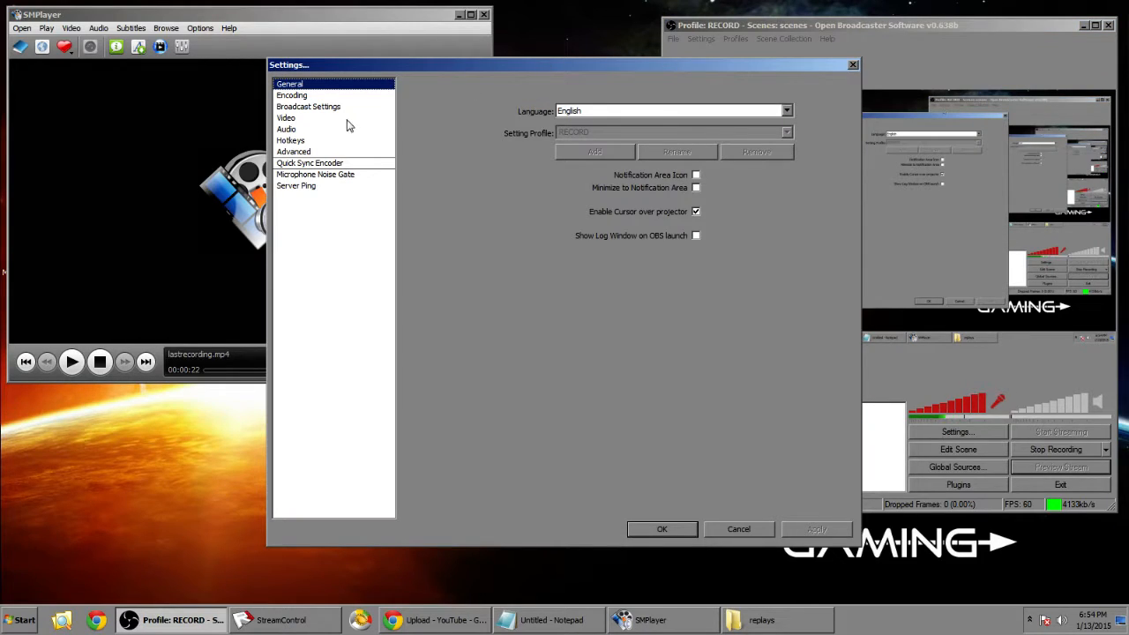
mouse_move(306, 113)
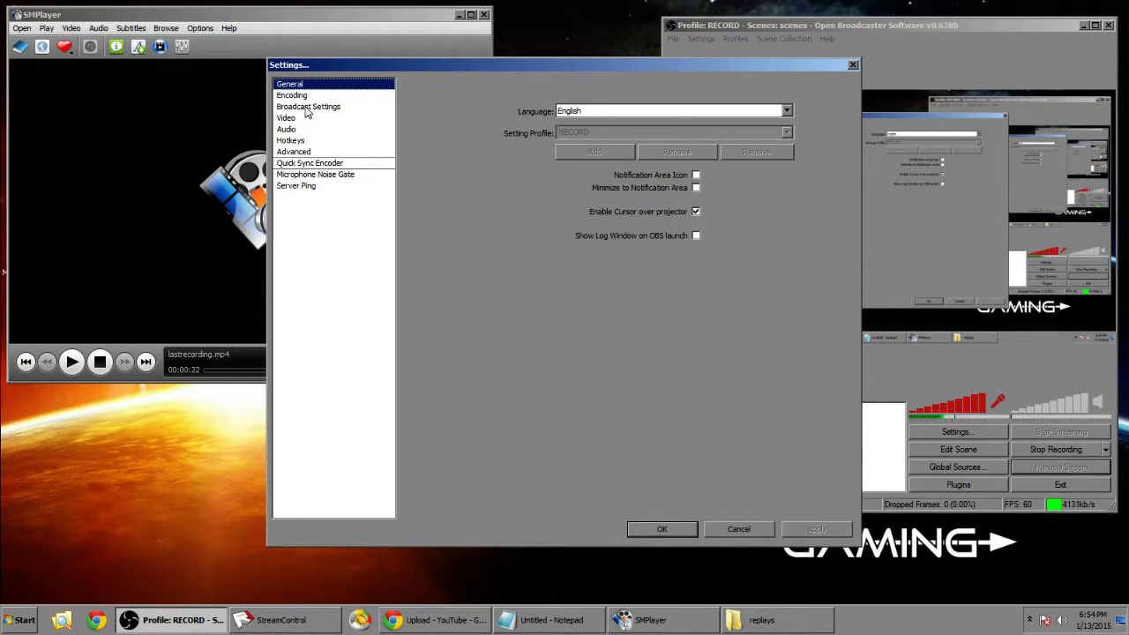
click(307, 106)
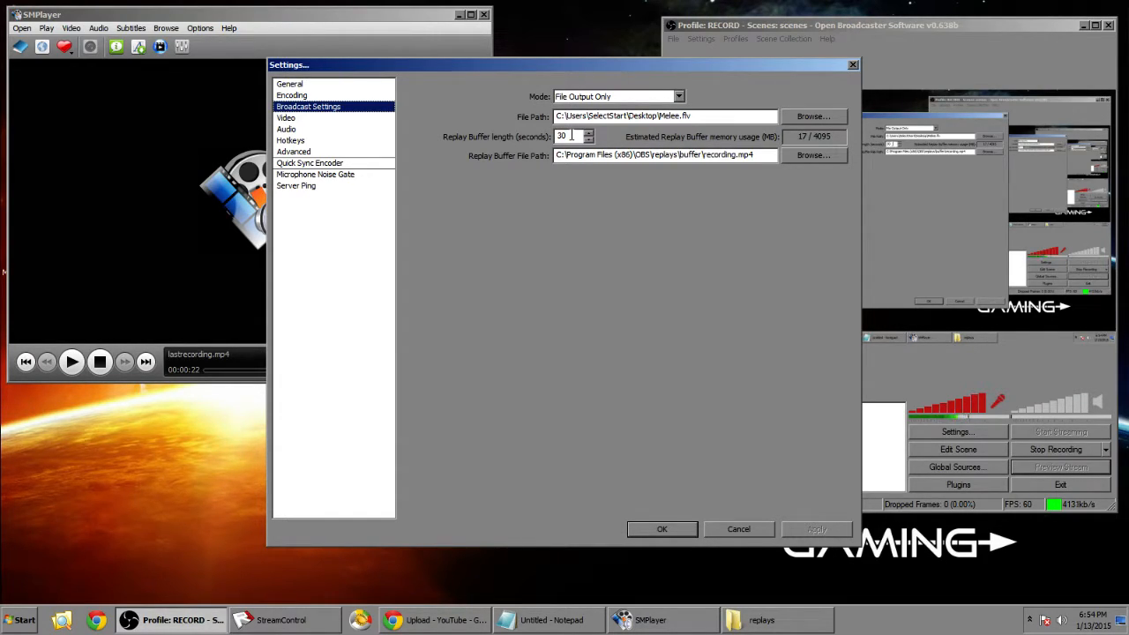
click(812, 154)
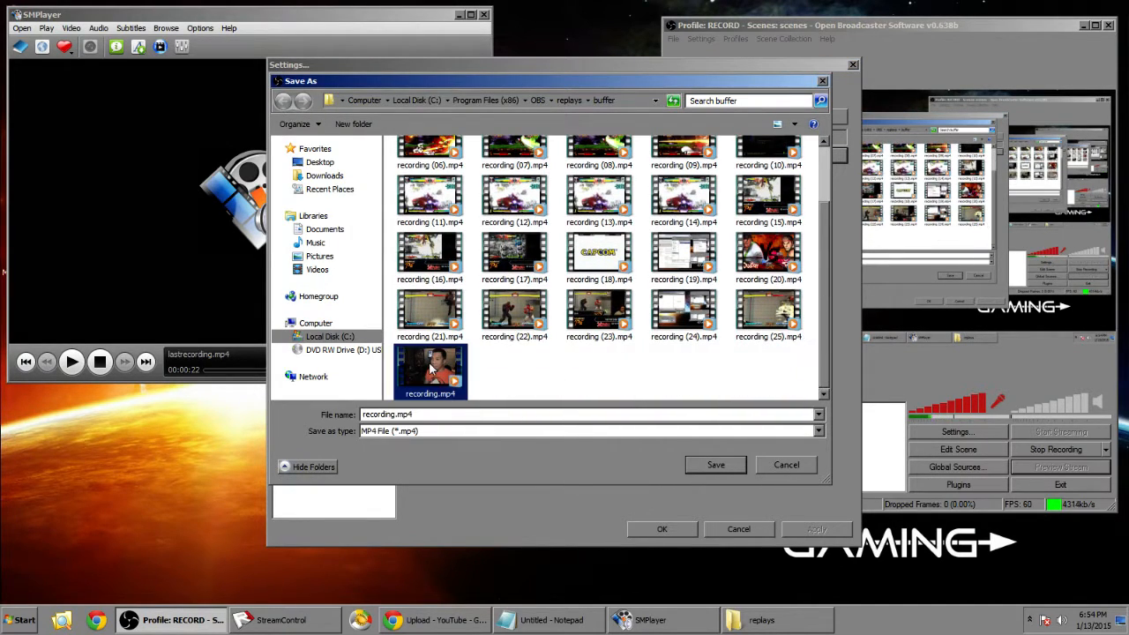
click(784, 465)
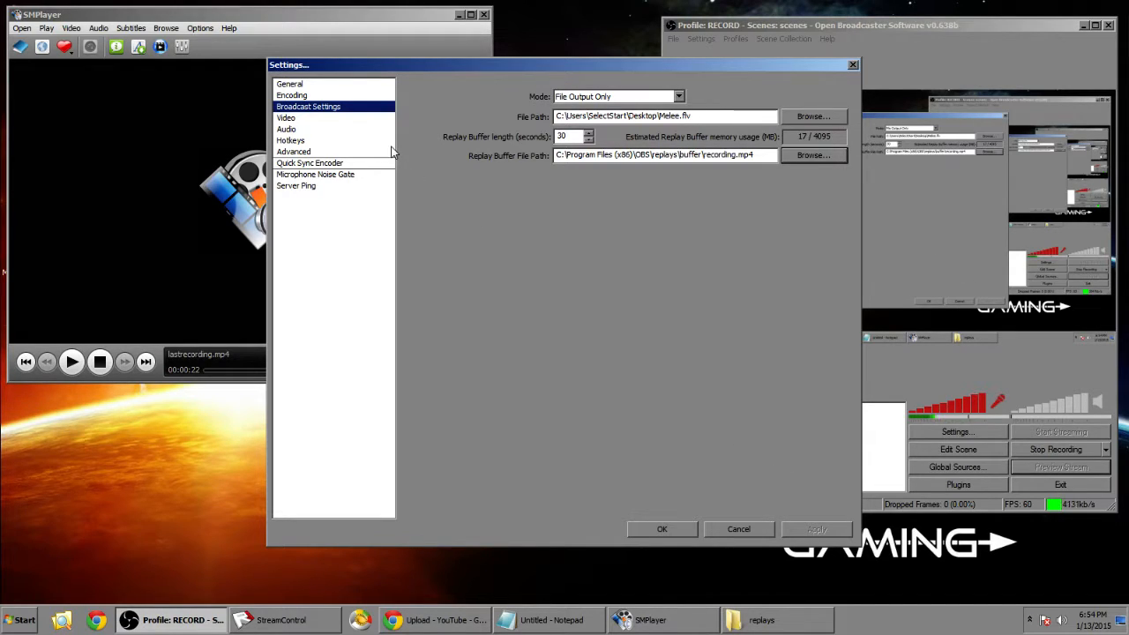
mouse_move(307, 168)
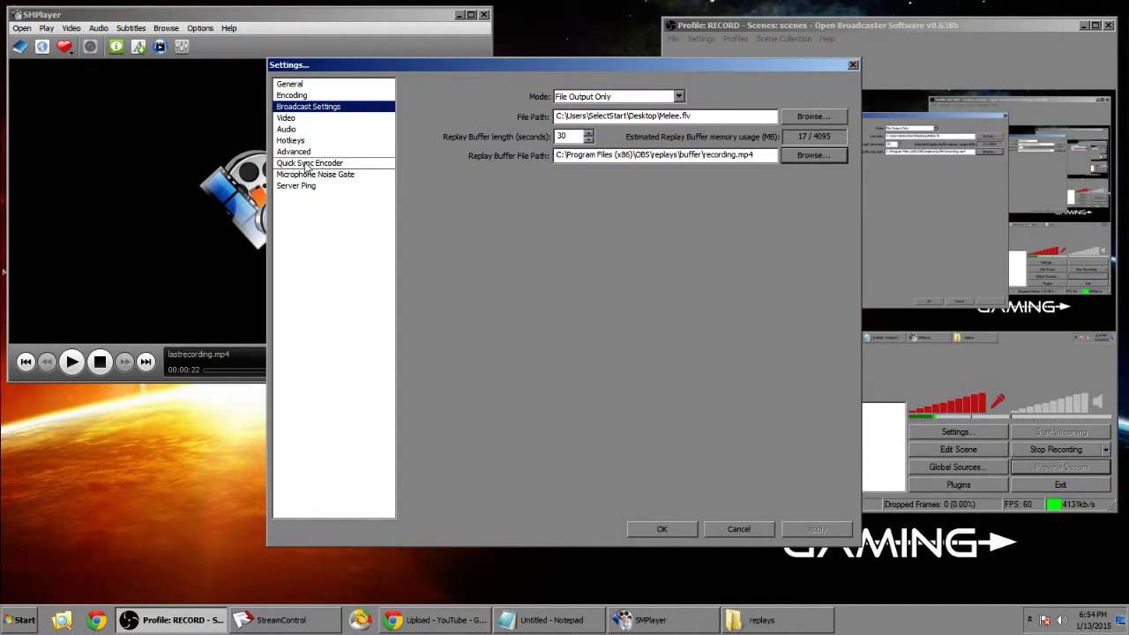
click(290, 140)
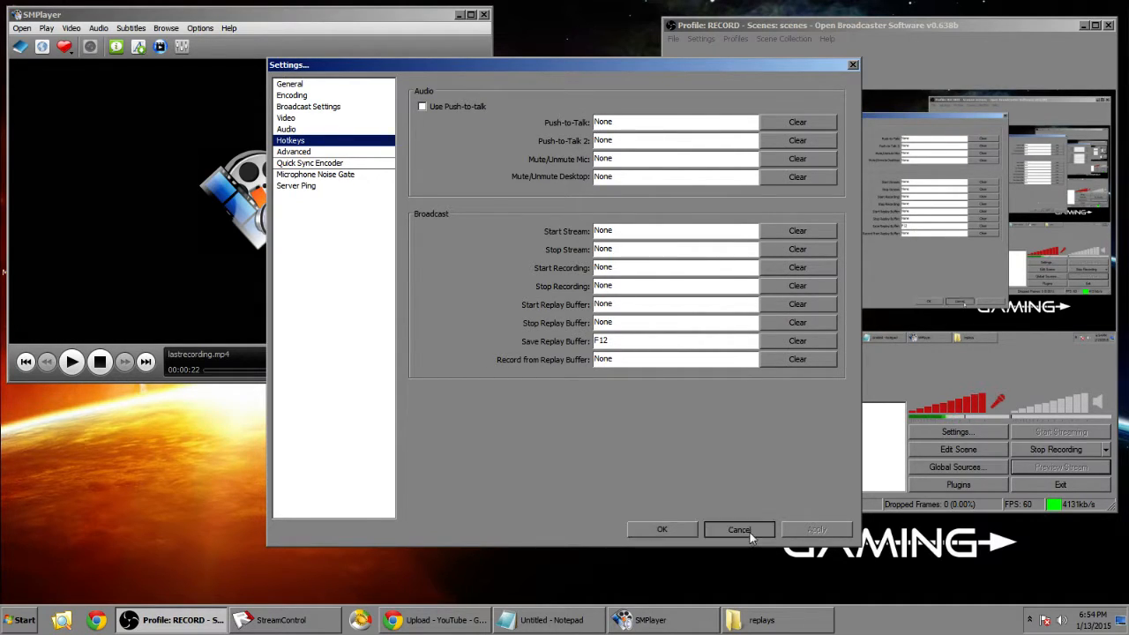
Note the Save Replay Buffer hotkey and cancel out of OBS settings.
click(738, 529)
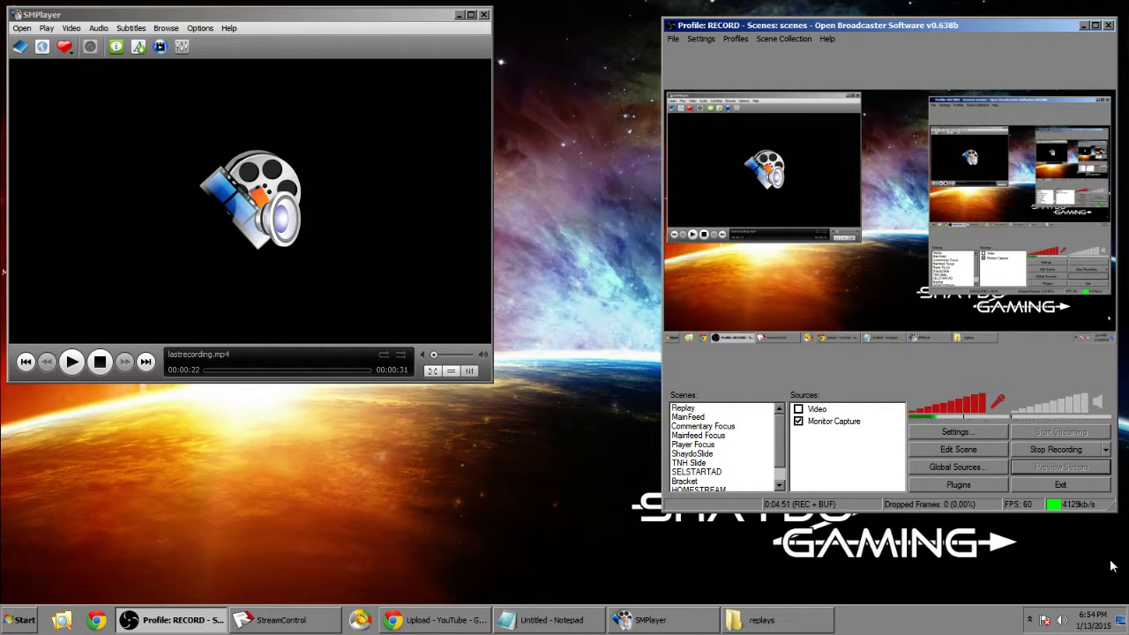
click(1104, 448)
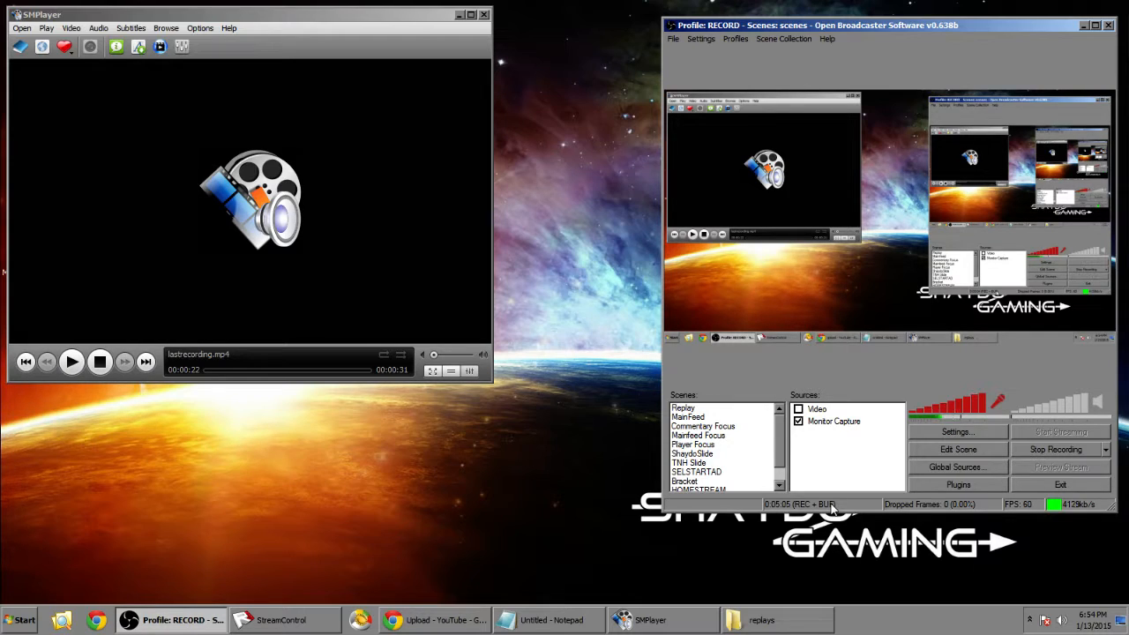
mouse_move(466, 277)
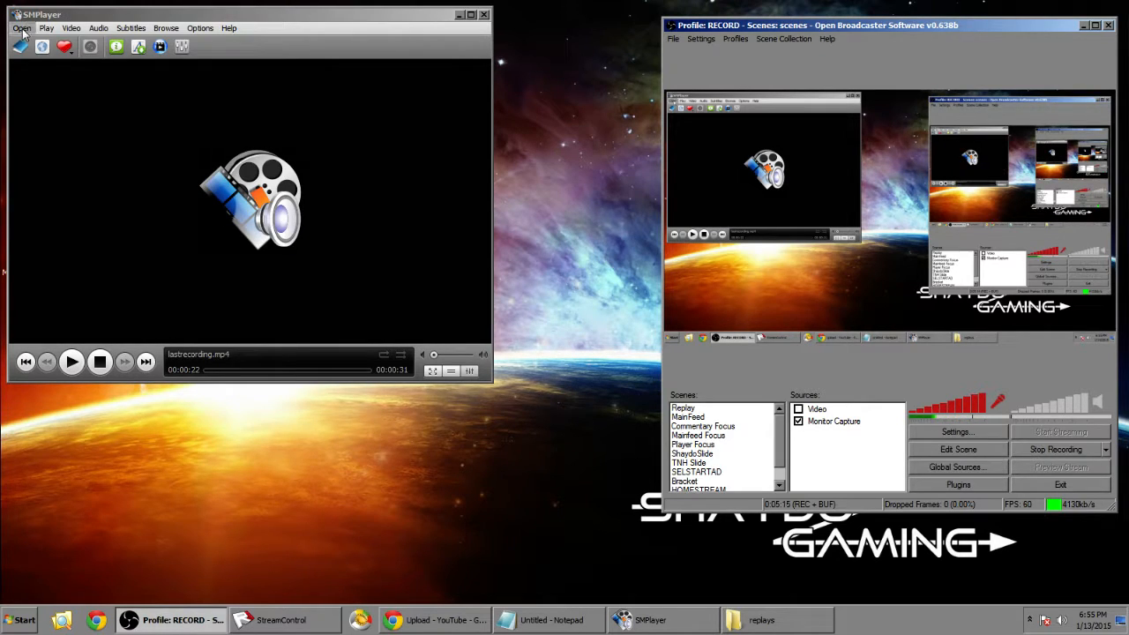
click(21, 27)
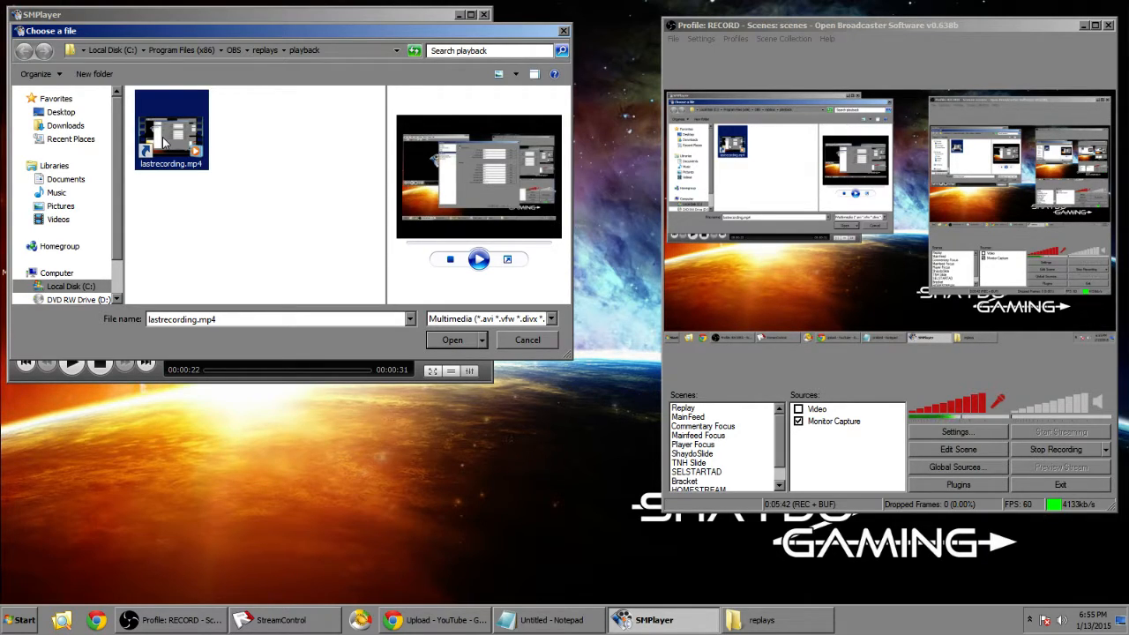
Play lastrecording.mp4 from the playback folder, then stop it.
click(453, 339)
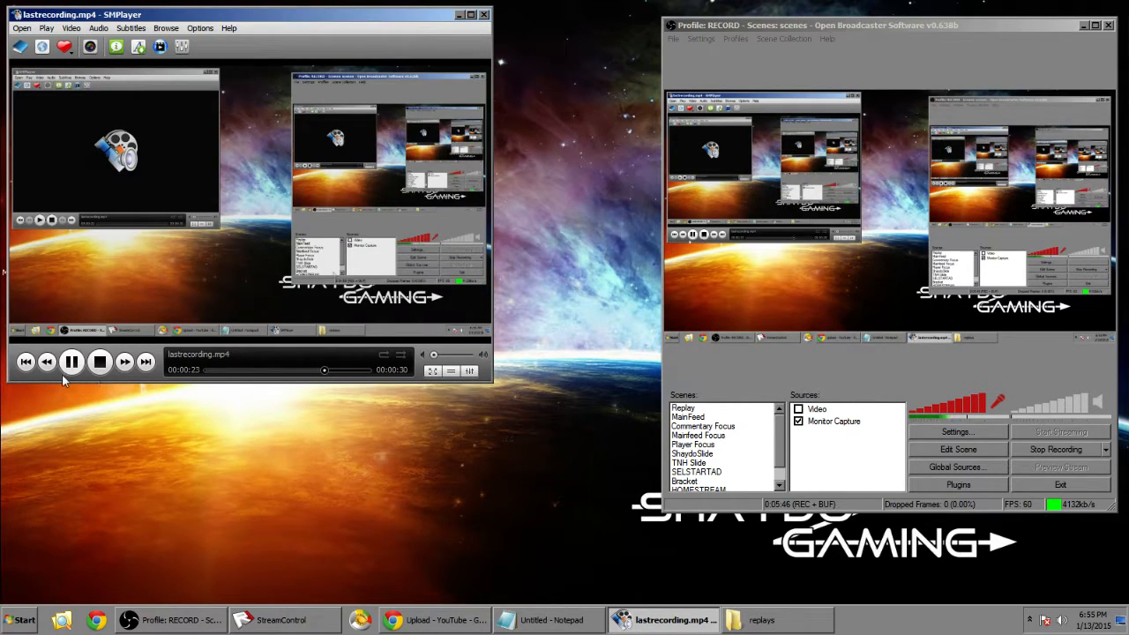
click(100, 361)
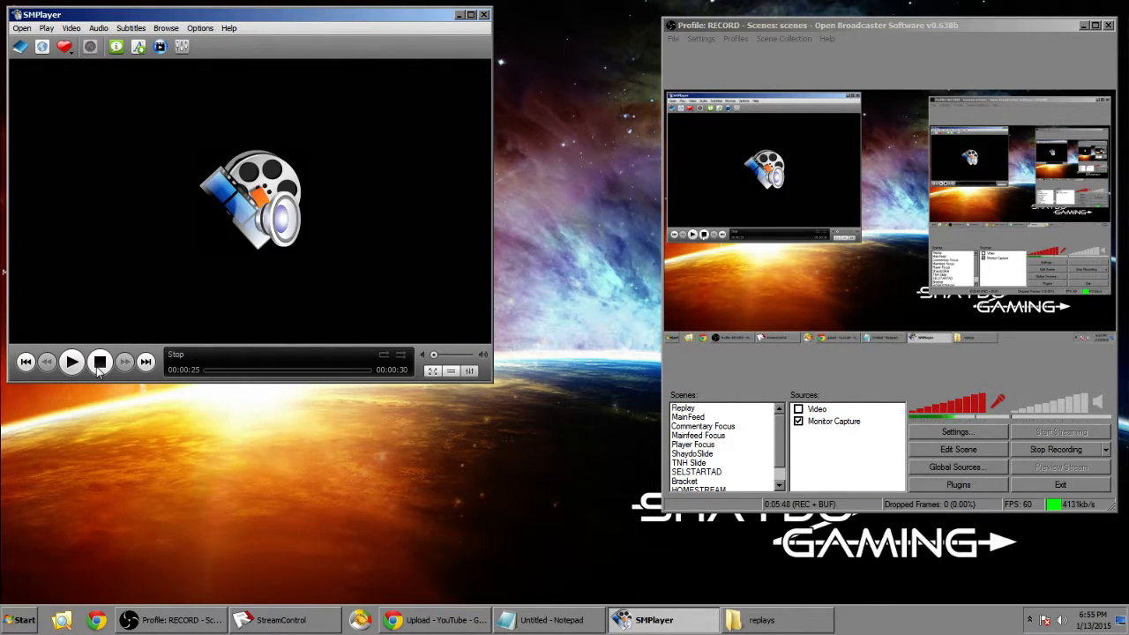